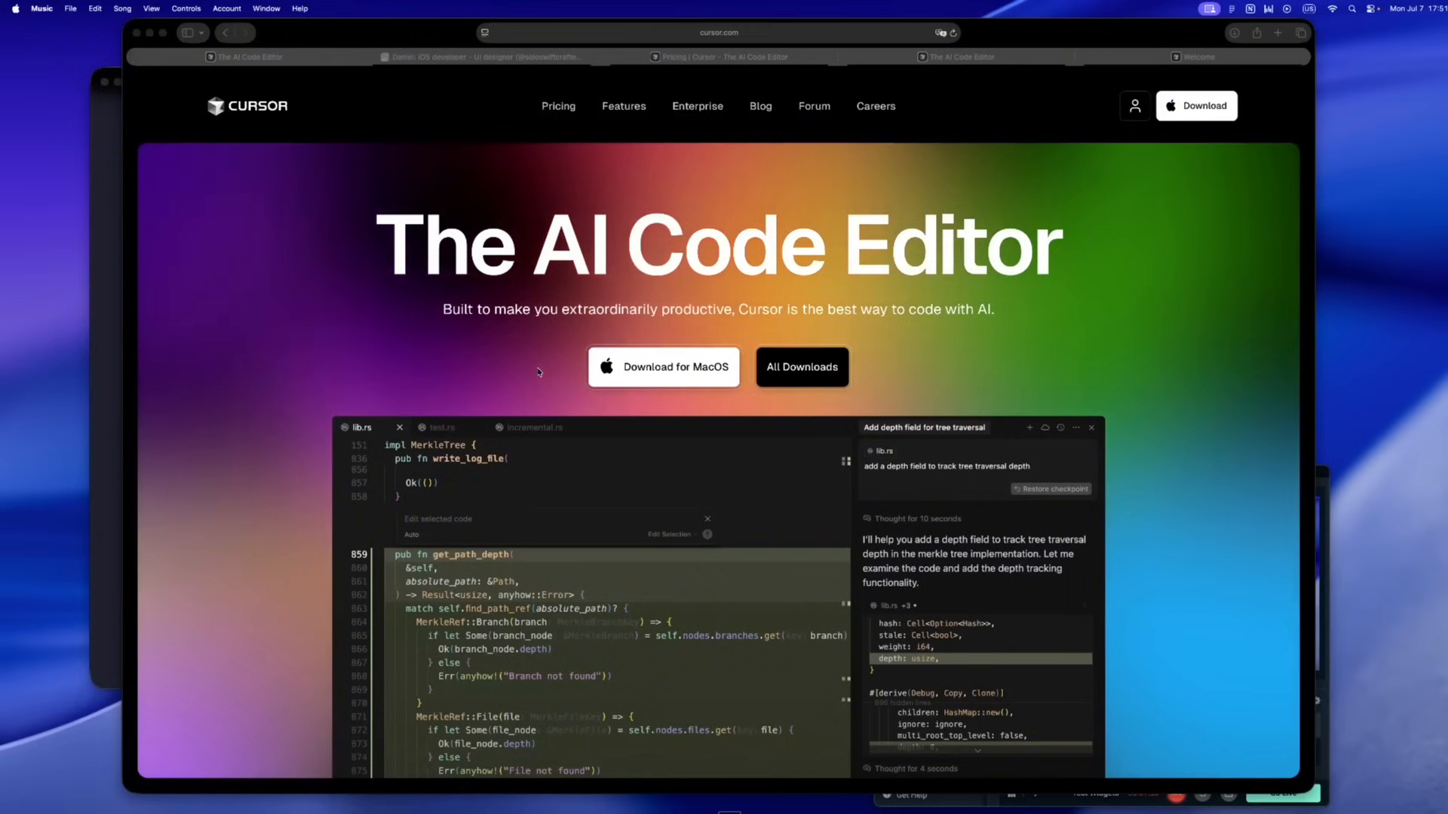
Scroll the Cursor homepage past 'Tab, tab, tab' to 'Knows your codebase' and 'Edit in natural language'
{"action": "scroll", "scroll_direction": "down", "scroll_amount": 3}
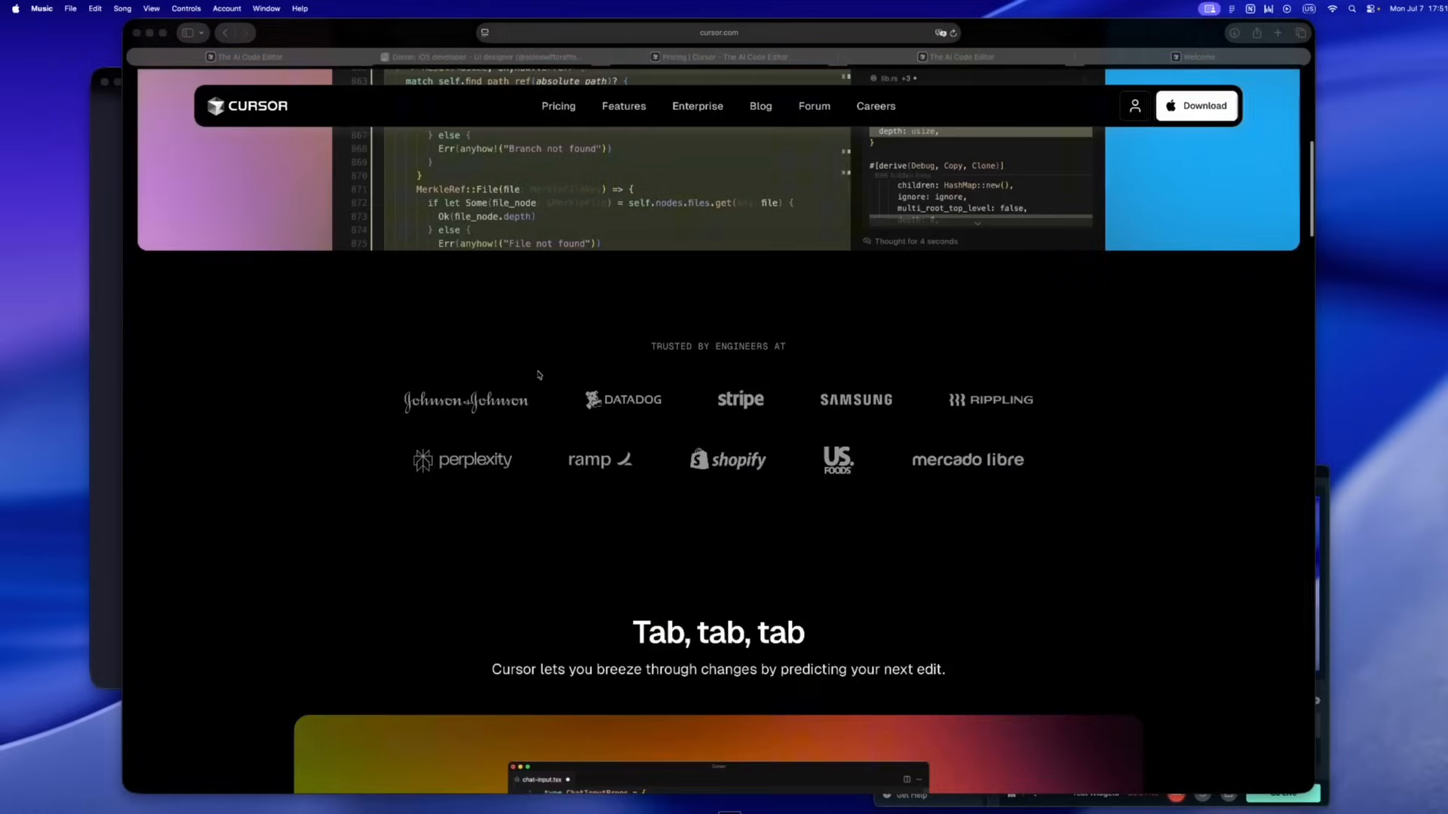
{"action": "scroll", "scroll_direction": "down", "scroll_amount": 3}
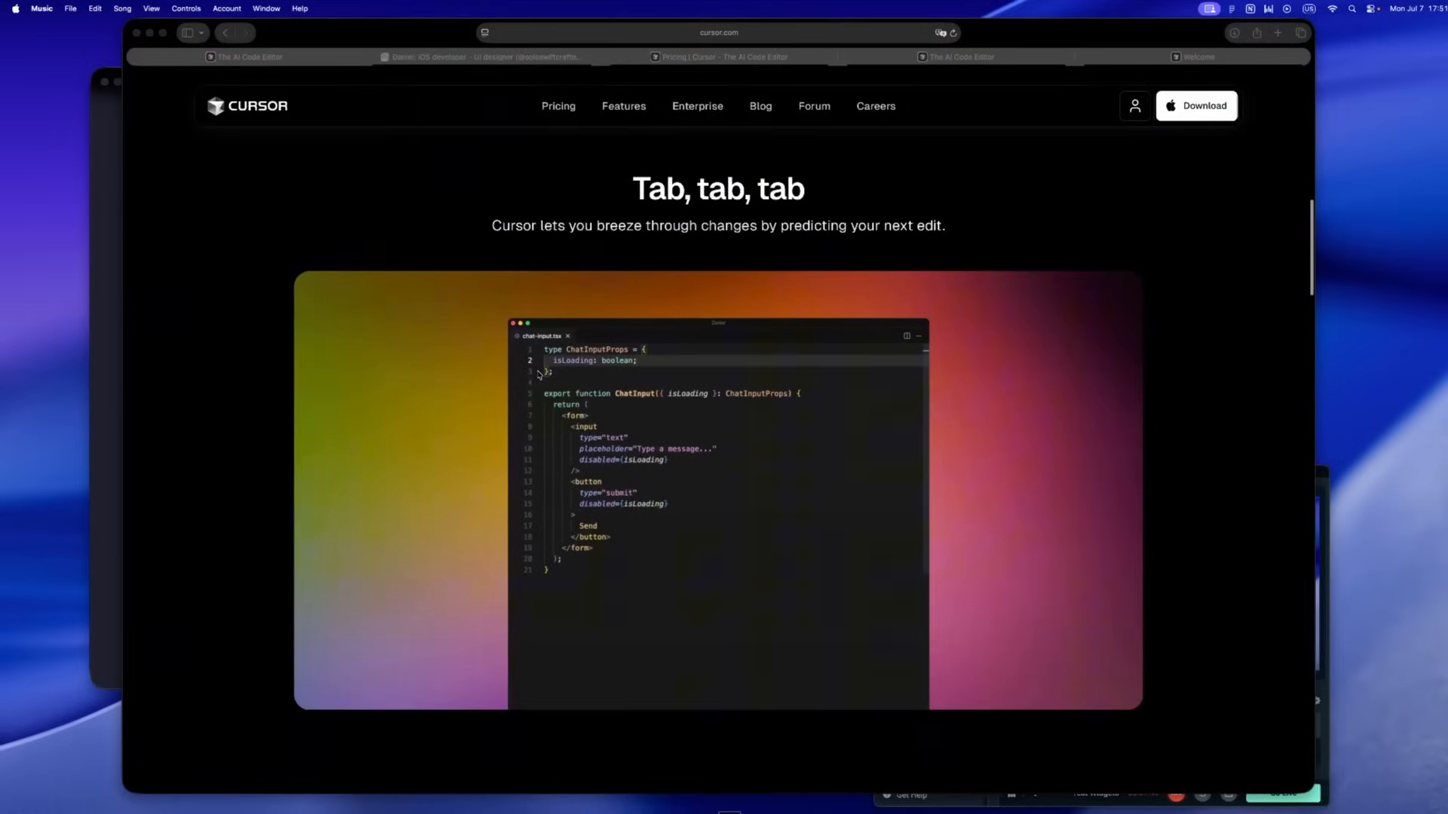
{"action": "scroll", "scroll_direction": "down", "scroll_amount": 3}
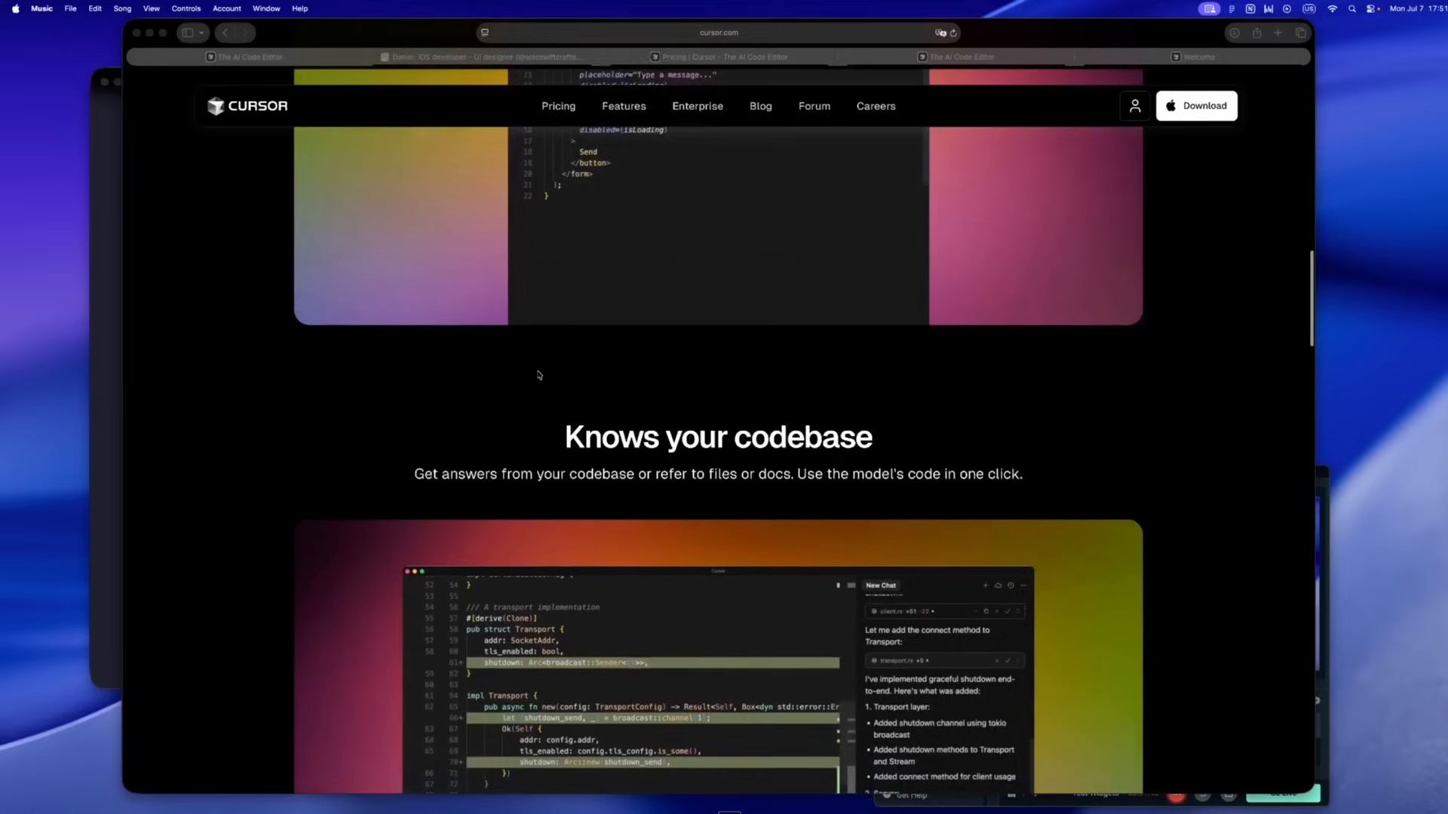
{"action": "scroll", "scroll_direction": "down", "scroll_amount": 3}
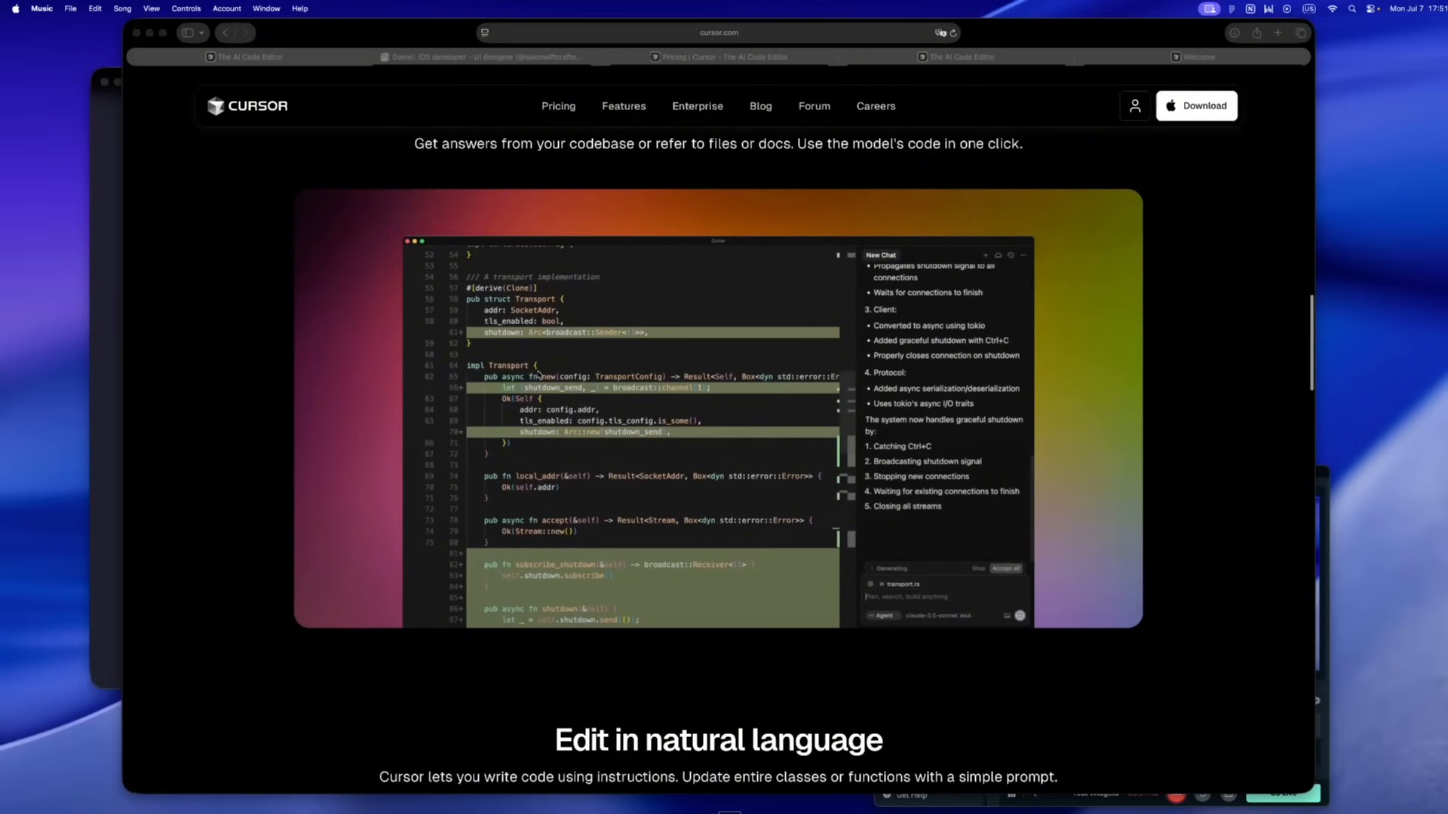
Switch to the Instagram tab and scroll the iOS developer's Cursor and Xcode post grid
{"action": "left_click", "coordinate": [481, 56]}
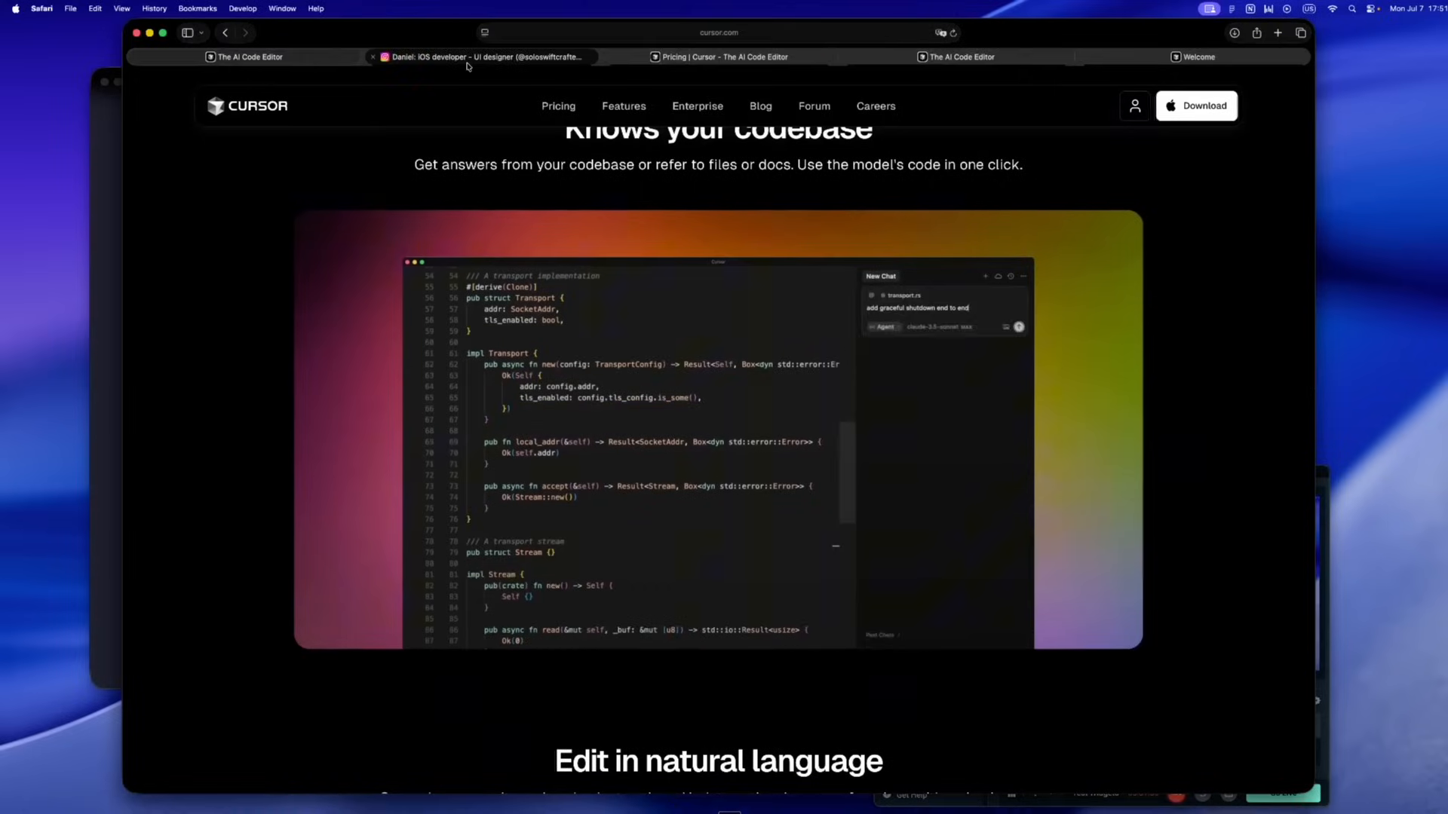
{"action": "left_click", "coordinate": [481, 57]}
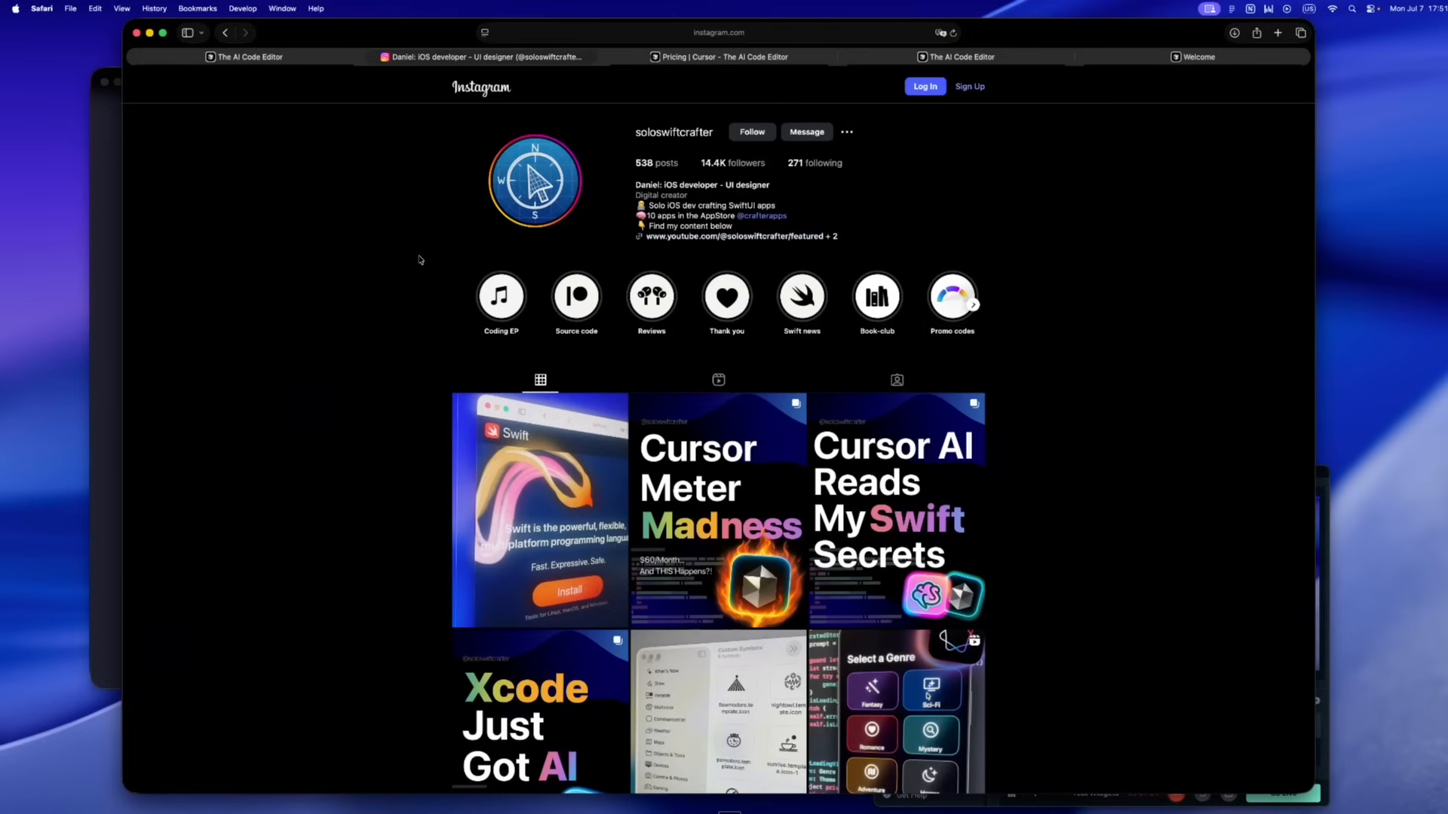
{"action": "scroll", "scroll_direction": "down", "scroll_amount": 3}
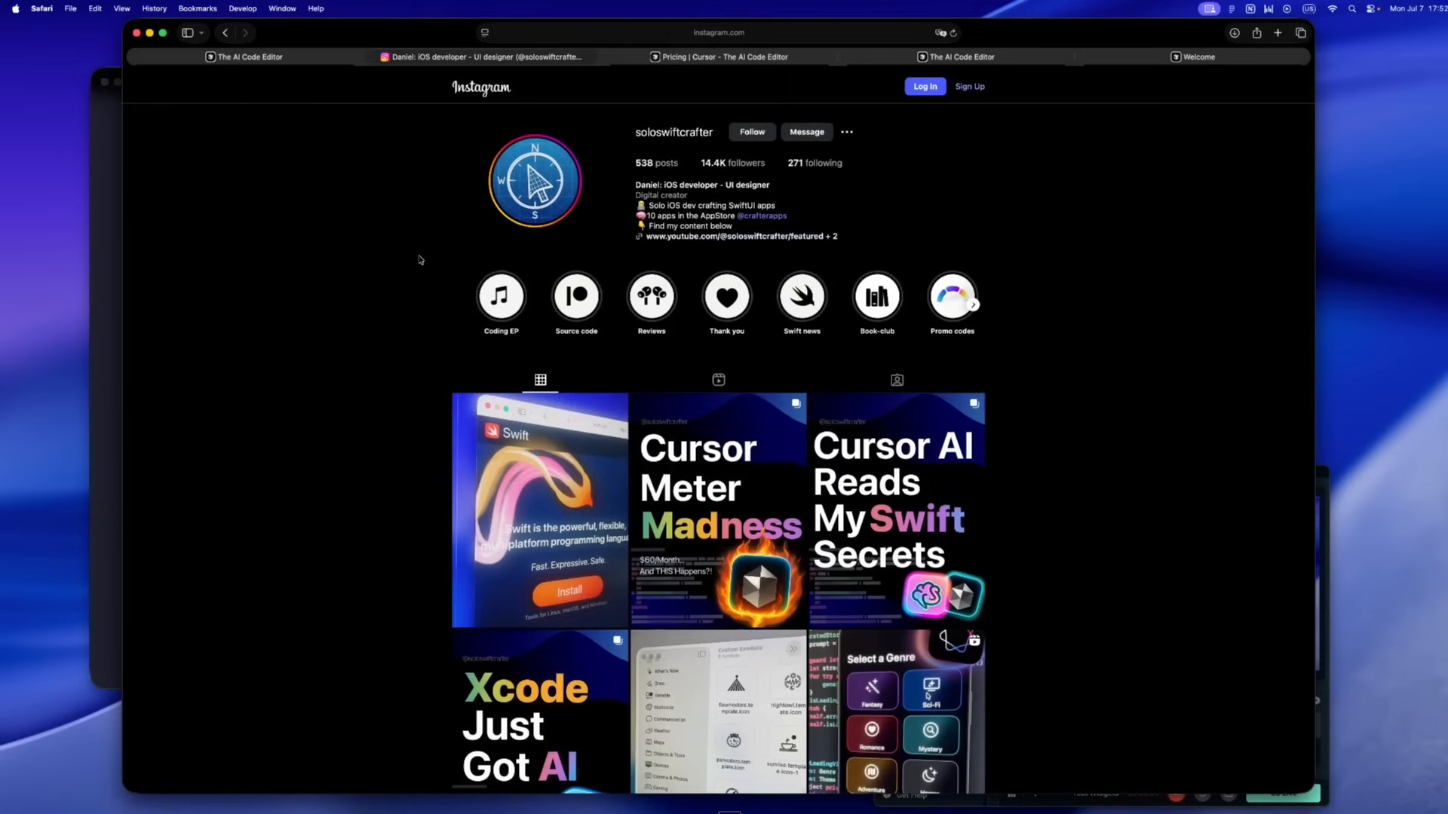
{"action": "mouse_move", "coordinate": [104, 365]}
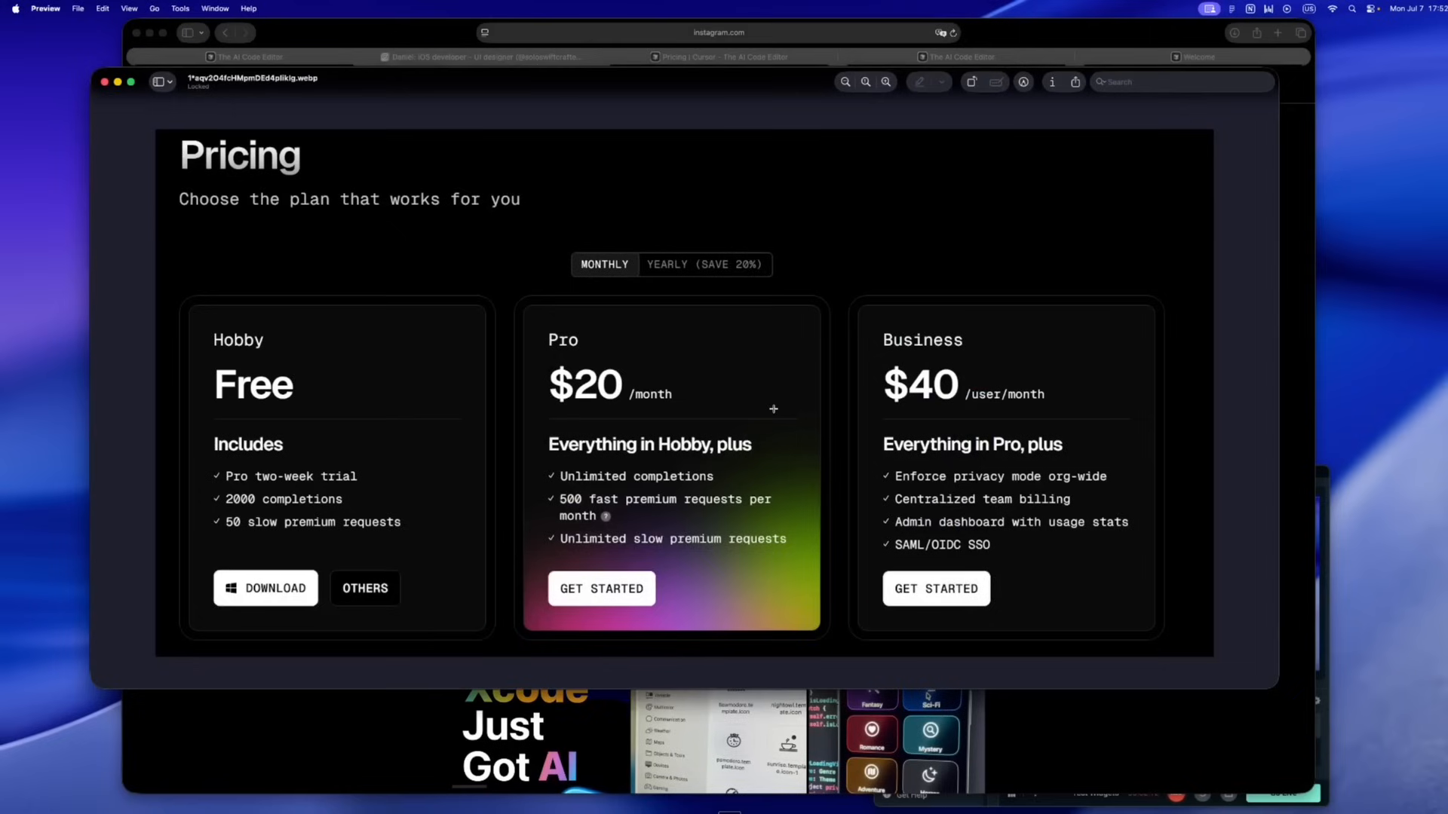
{"action": "mouse_move", "coordinate": [740, 517]}
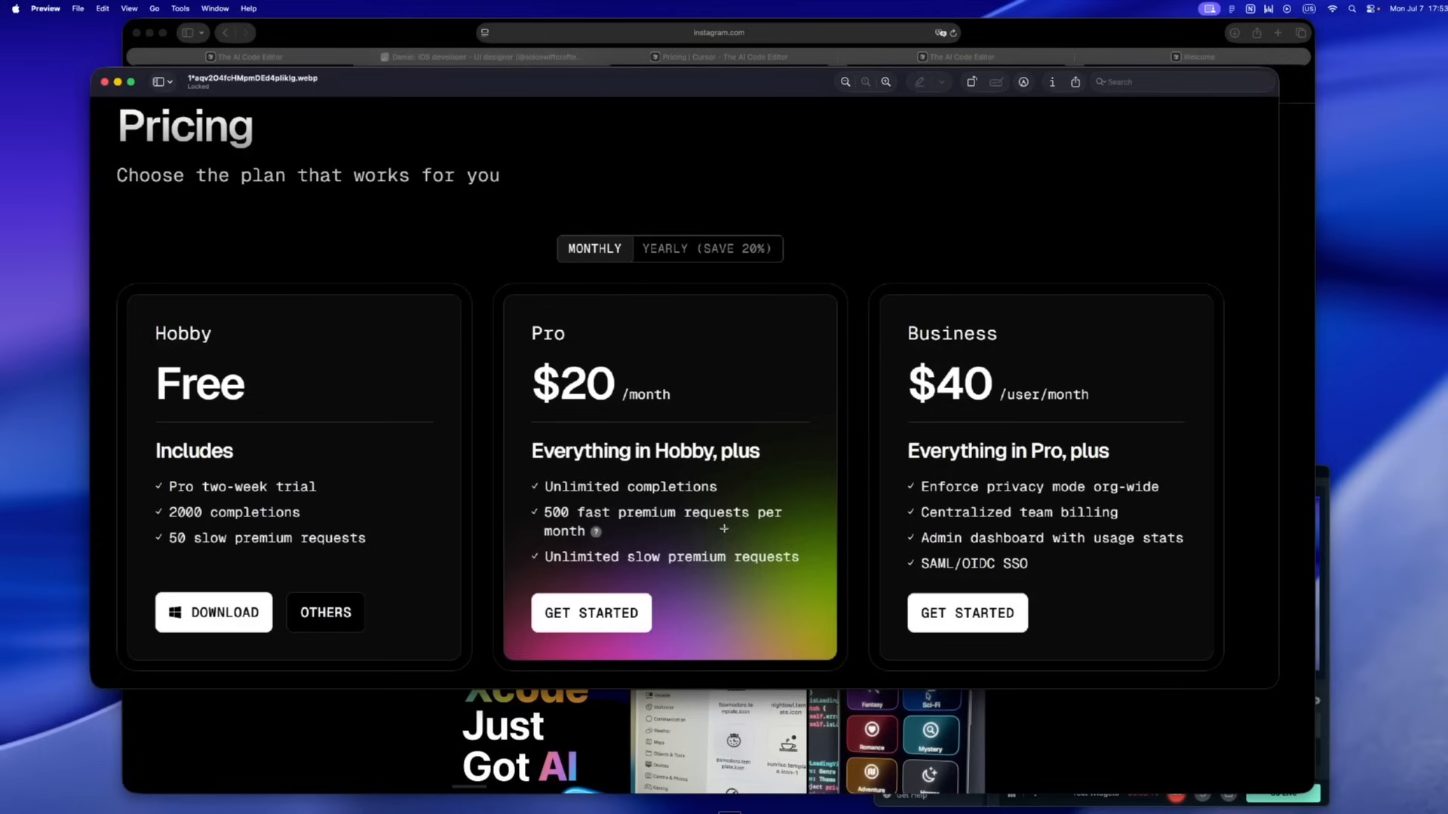
{"action": "mouse_move", "coordinate": [135, 99]}
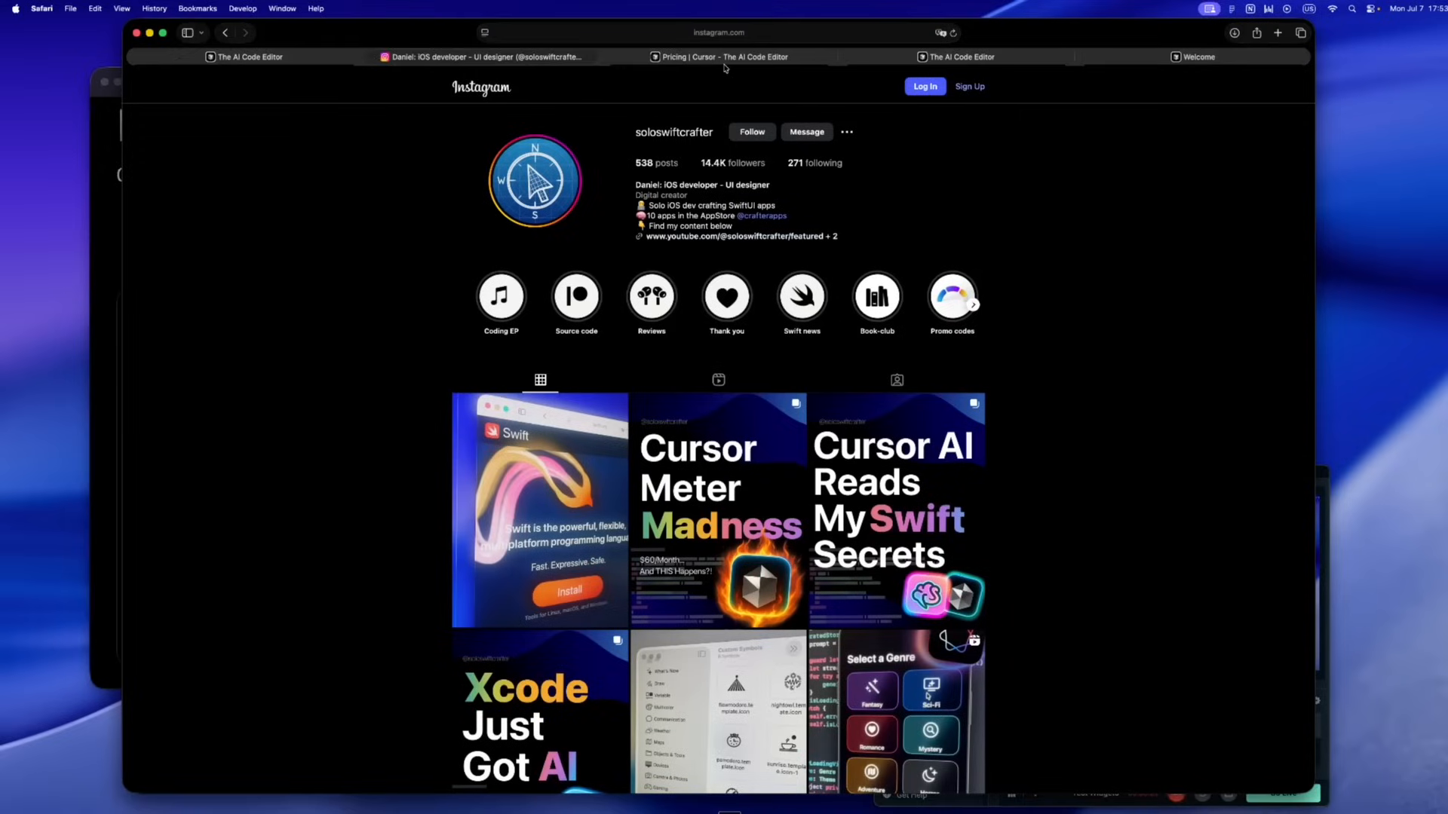
Switch to the 'Pricing | Cursor' tab and scroll through Hobby, $20 Pro and $200 Ultra
{"action": "left_click", "coordinate": [724, 56]}
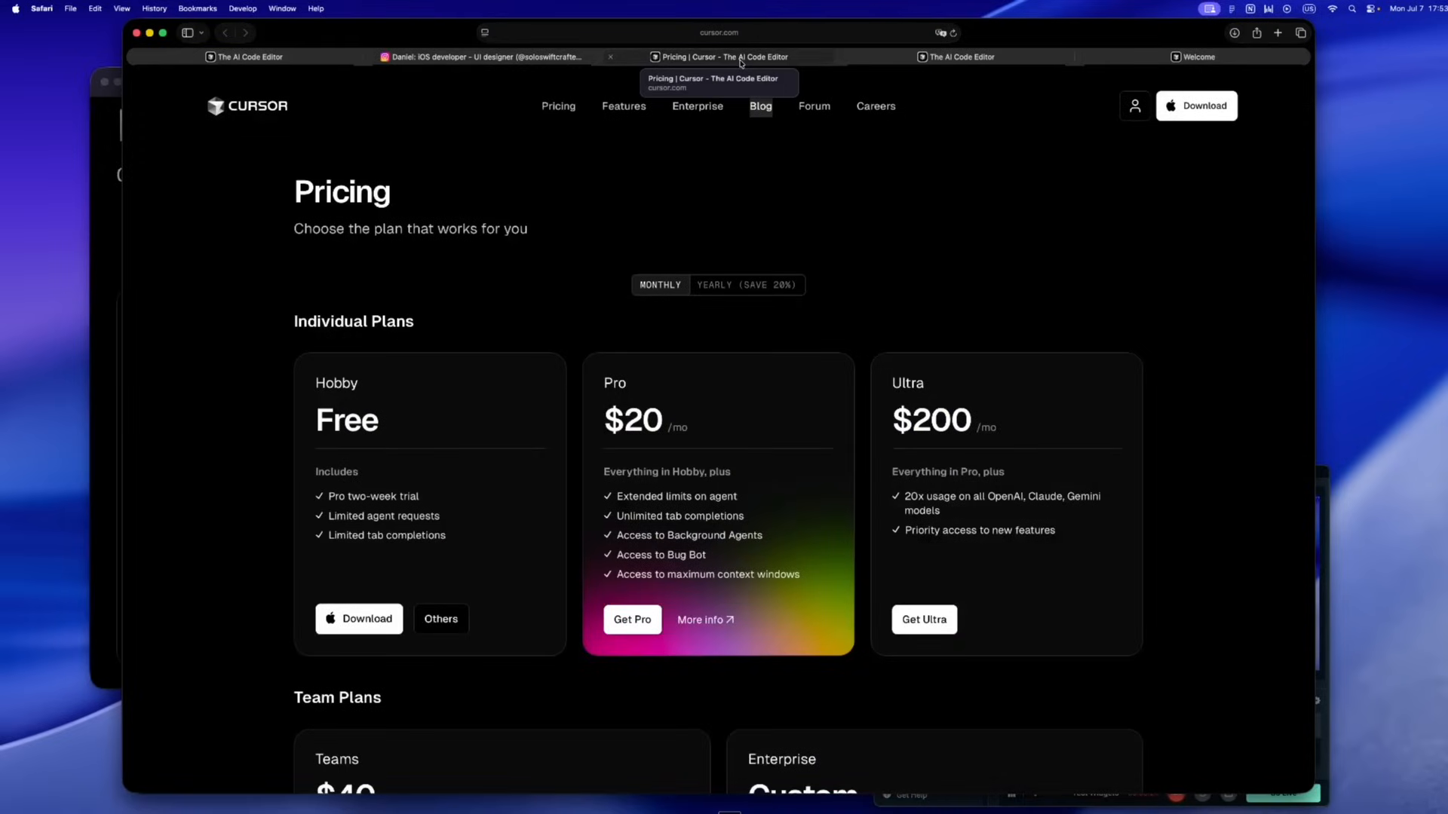
{"action": "scroll", "scroll_direction": "down", "scroll_amount": 3}
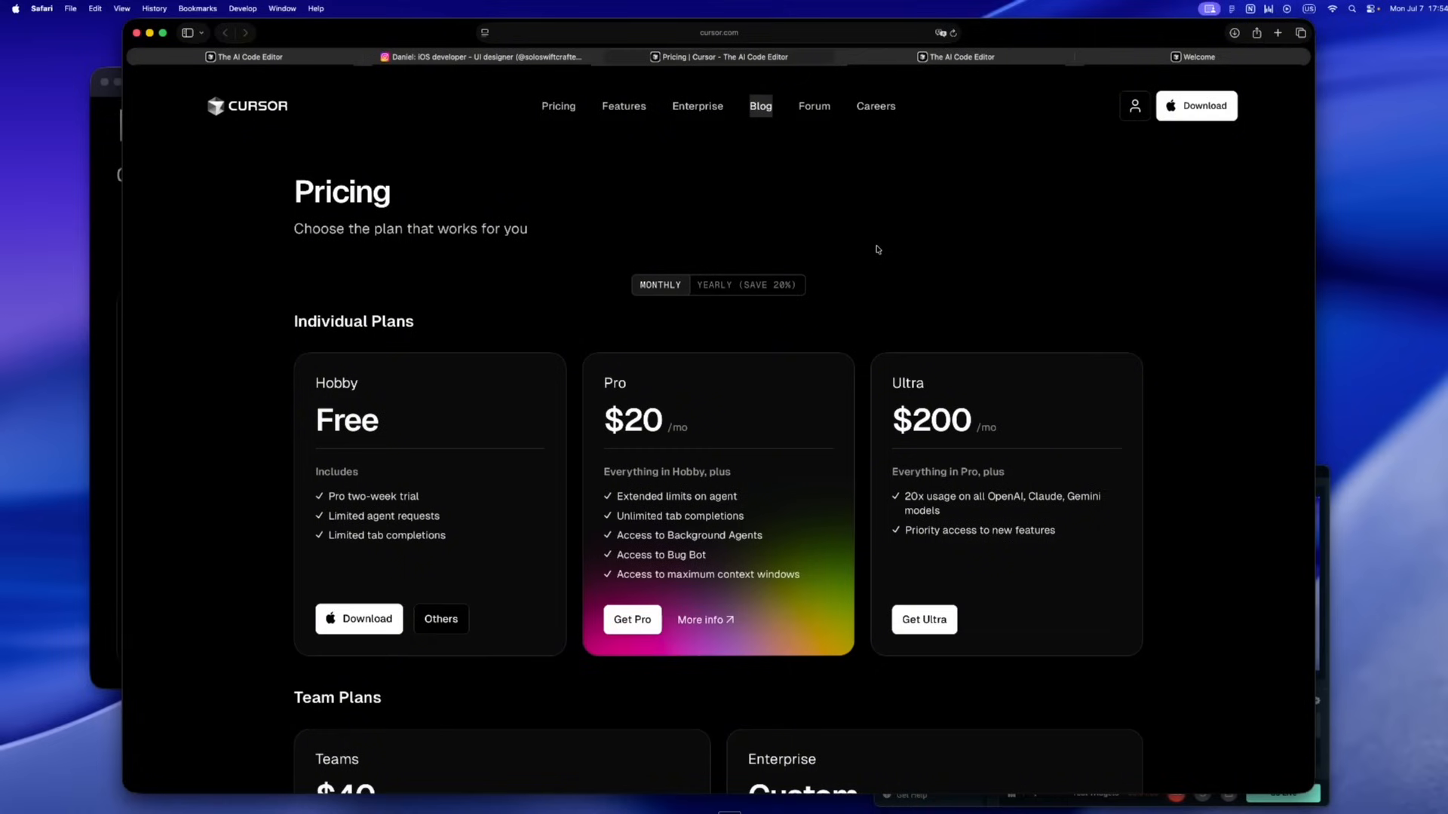
{"action": "mouse_move", "coordinate": [835, 249]}
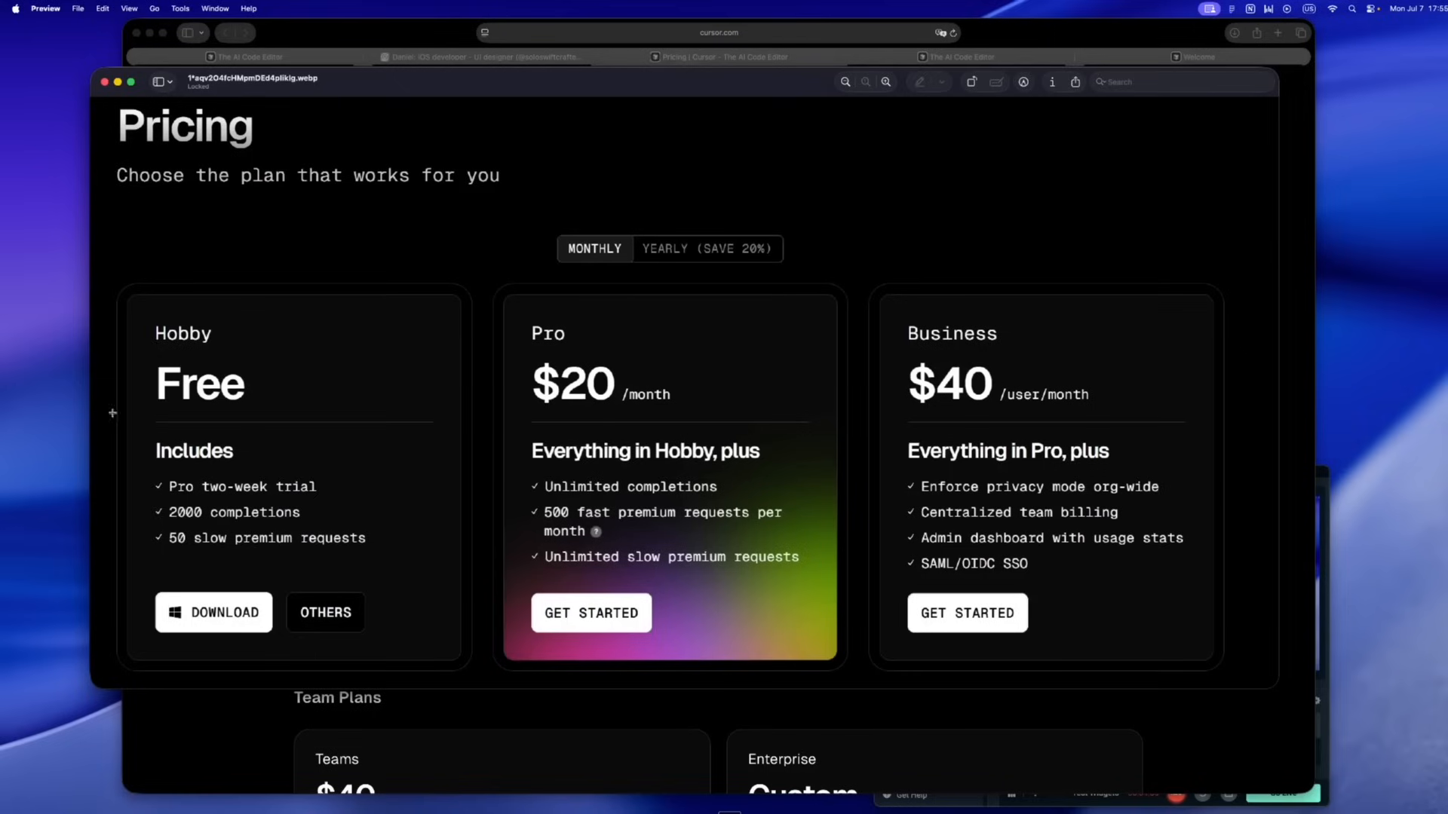
{"action": "mouse_move", "coordinate": [1116, 713]}
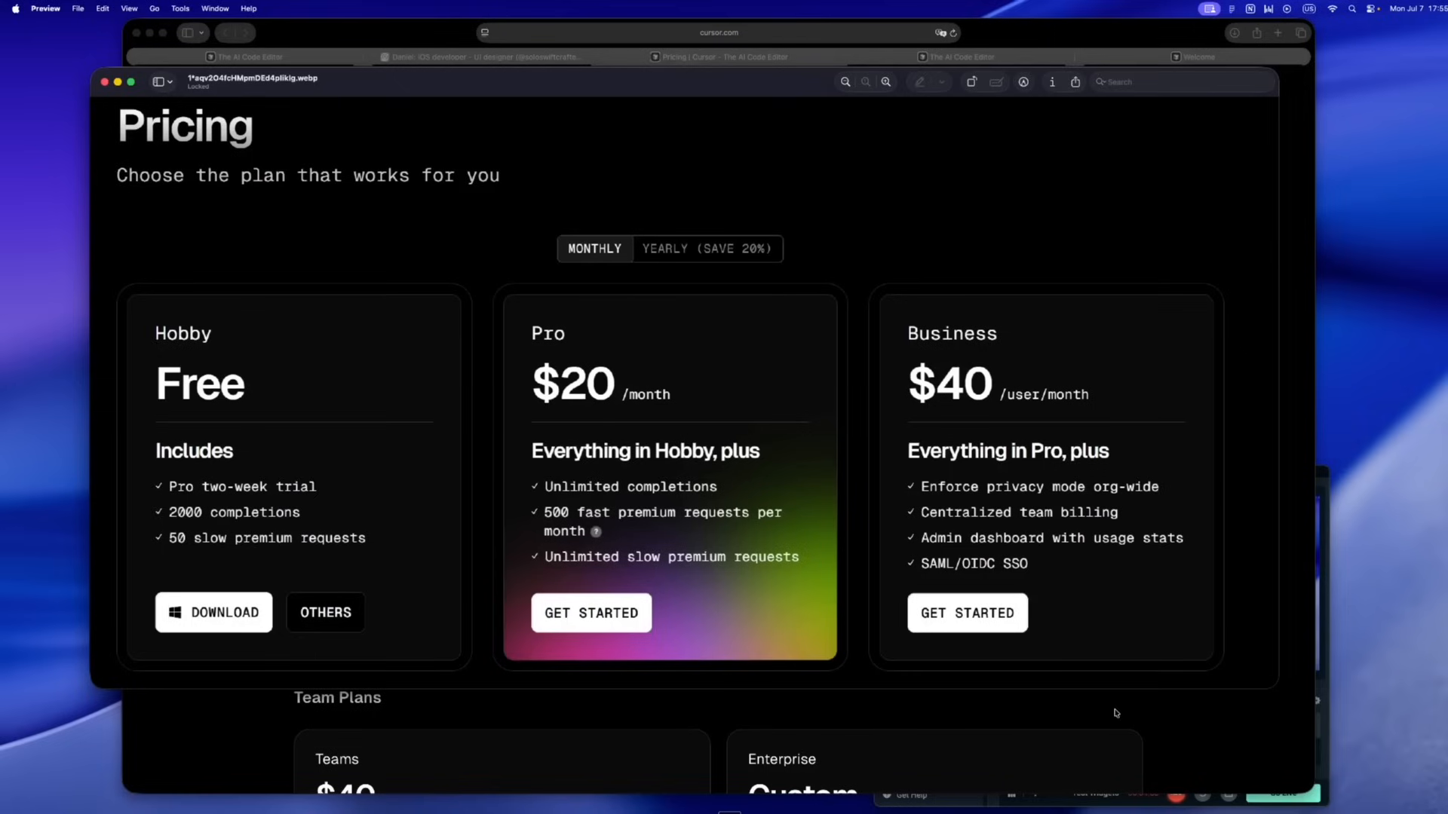
{"action": "mouse_move", "coordinate": [1135, 724]}
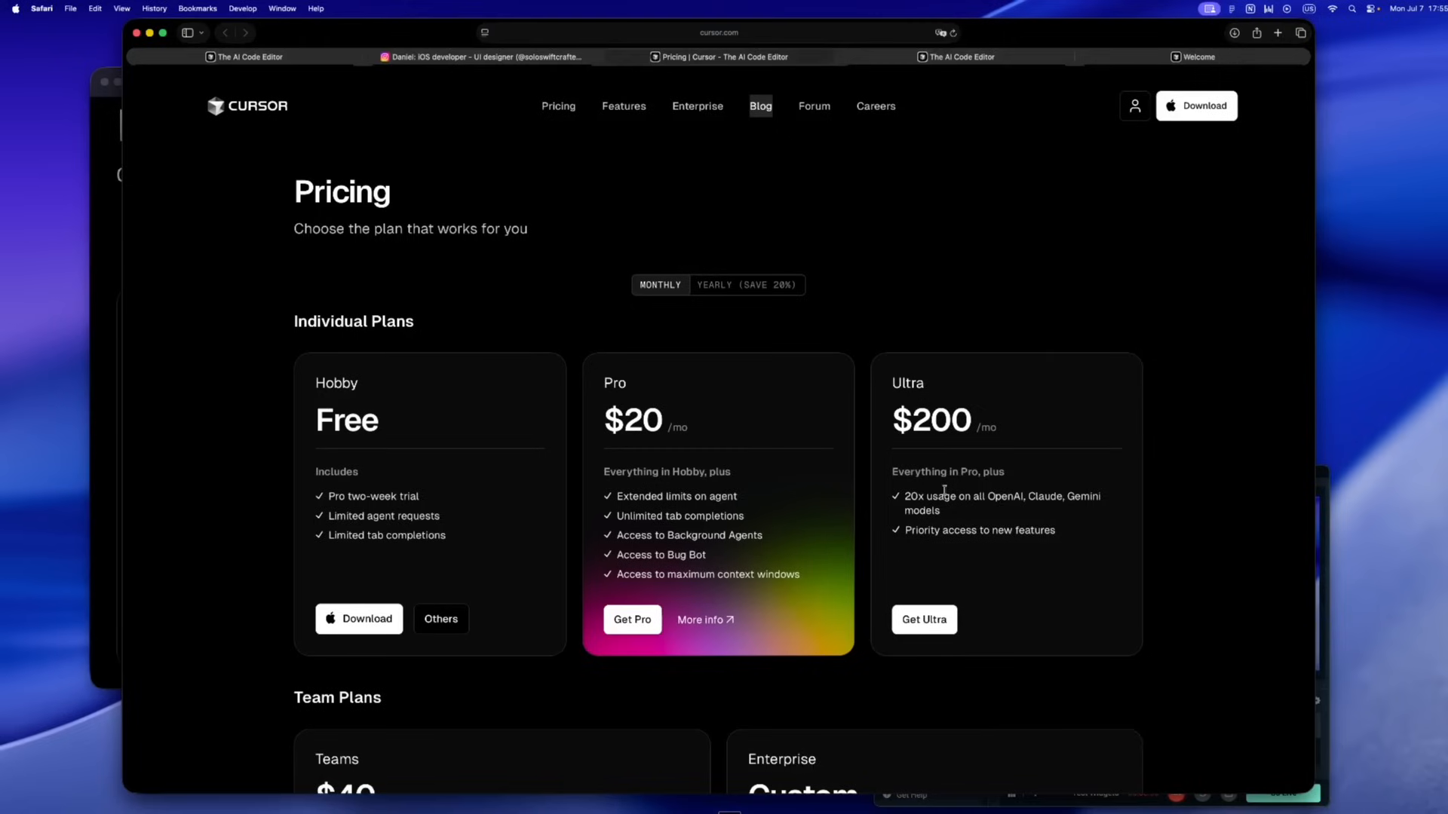
{"action": "mouse_move", "coordinate": [605, 420]}
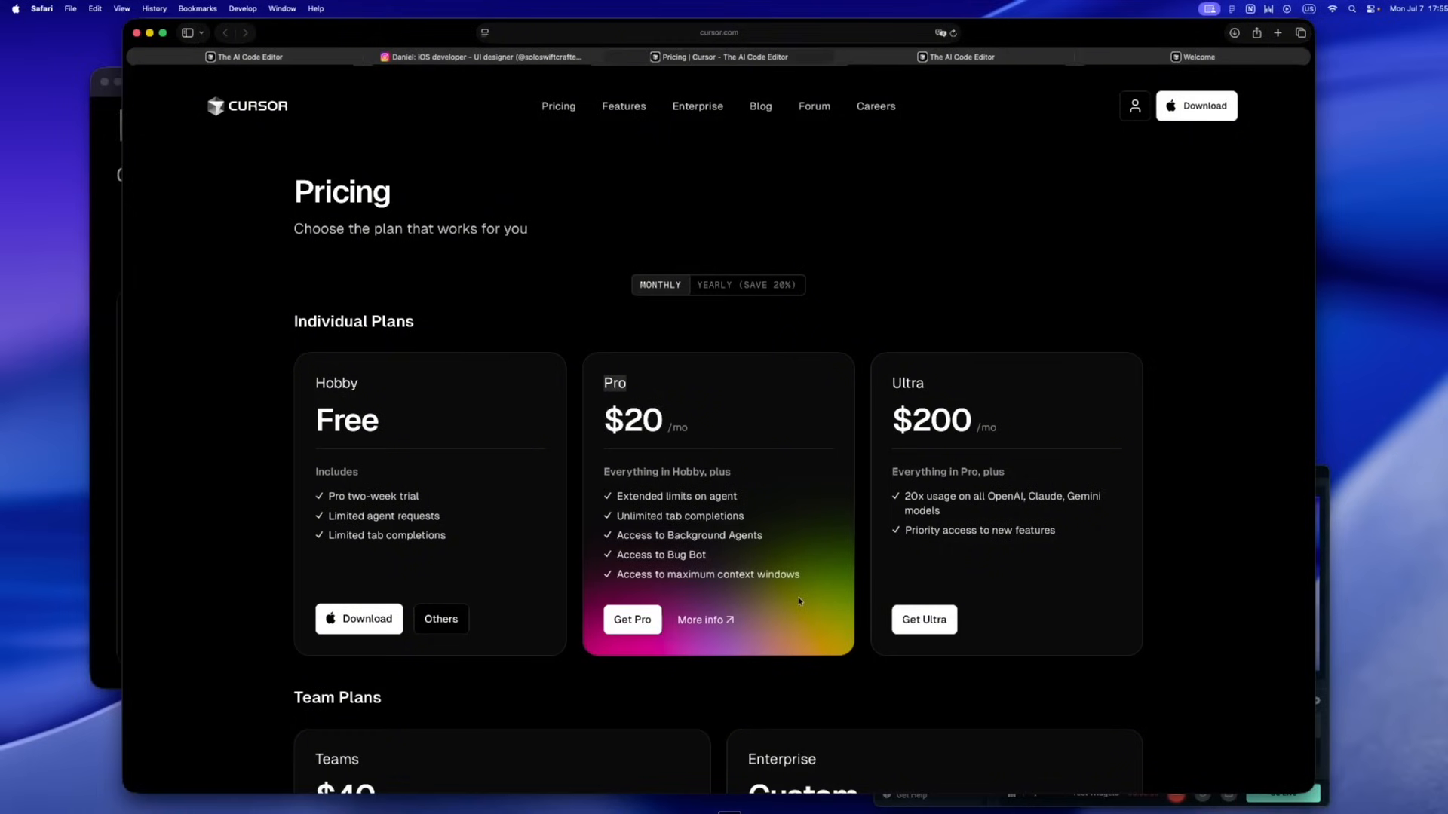
{"action": "mouse_move", "coordinate": [649, 452]}
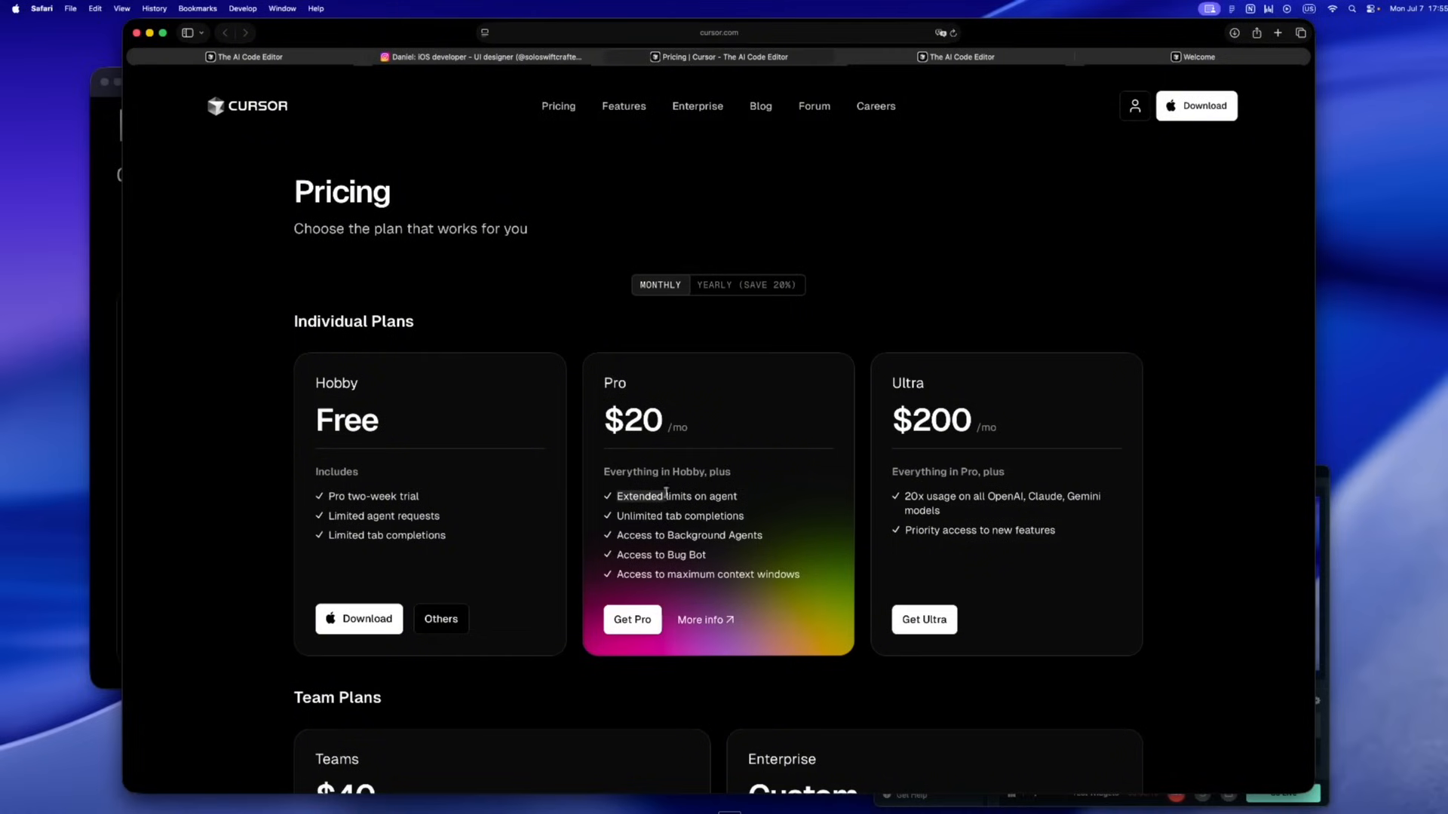
{"action": "mouse_move", "coordinate": [765, 497]}
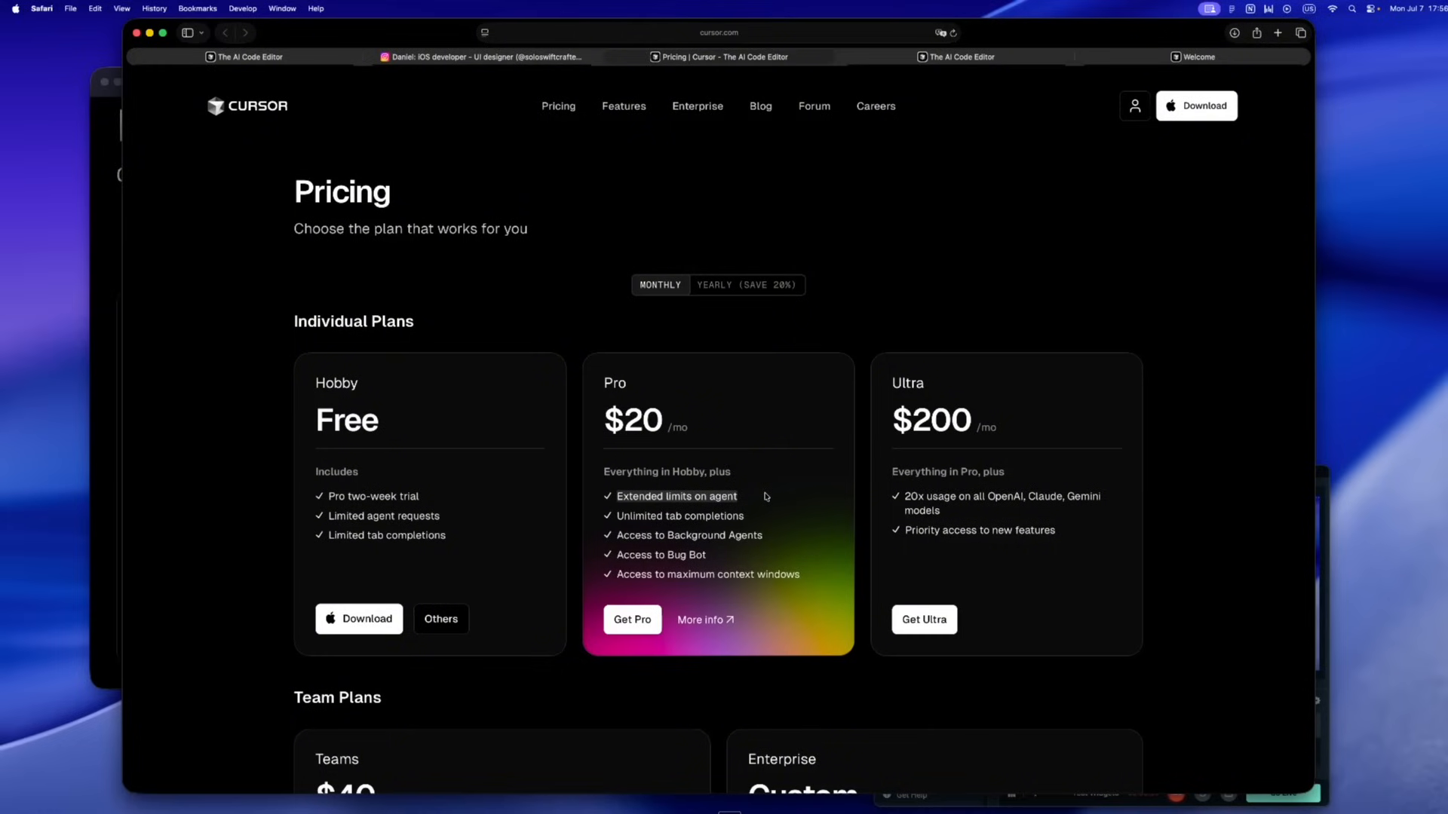
{"action": "mouse_move", "coordinate": [659, 486]}
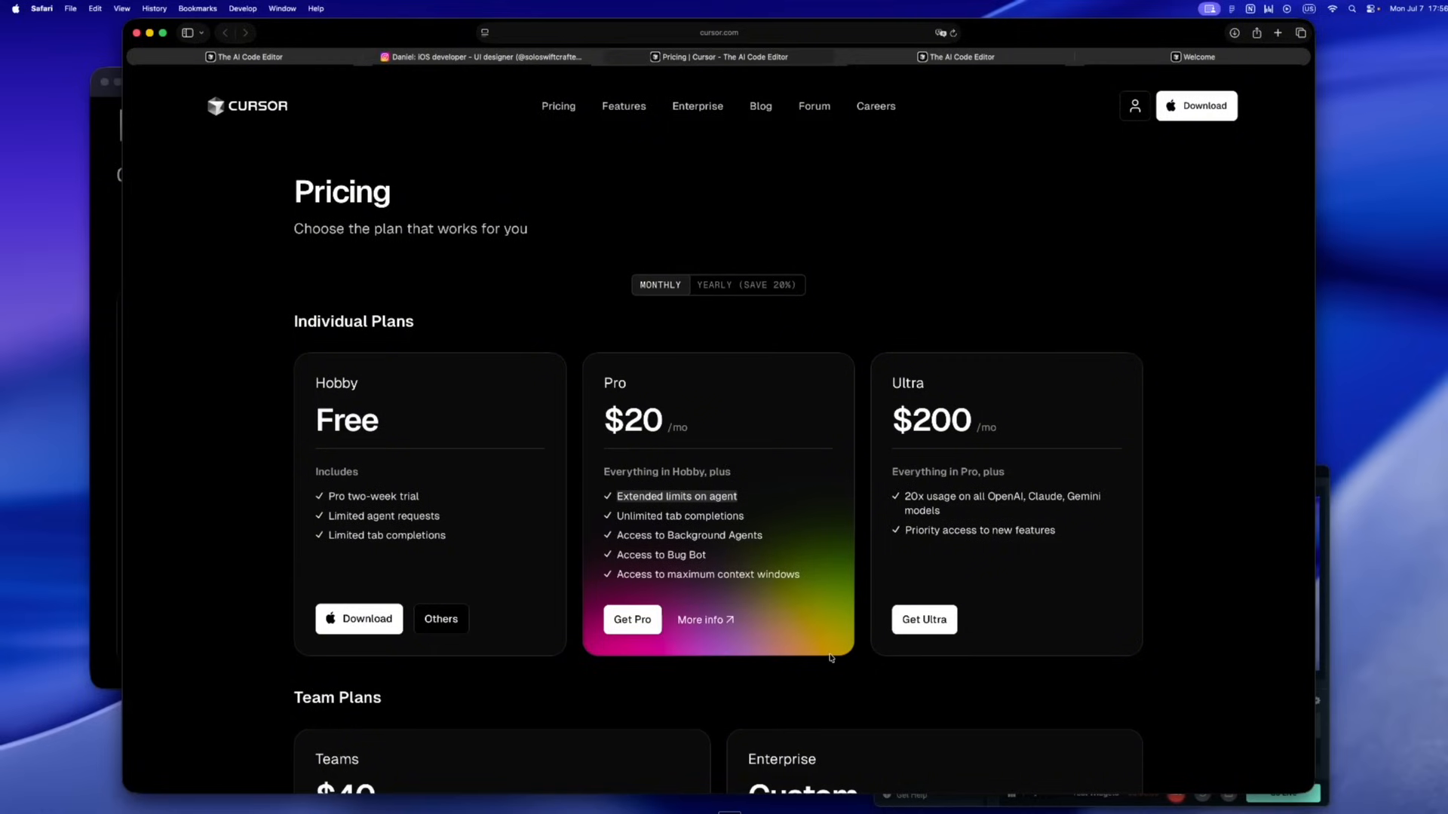
{"action": "mouse_move", "coordinate": [871, 694]}
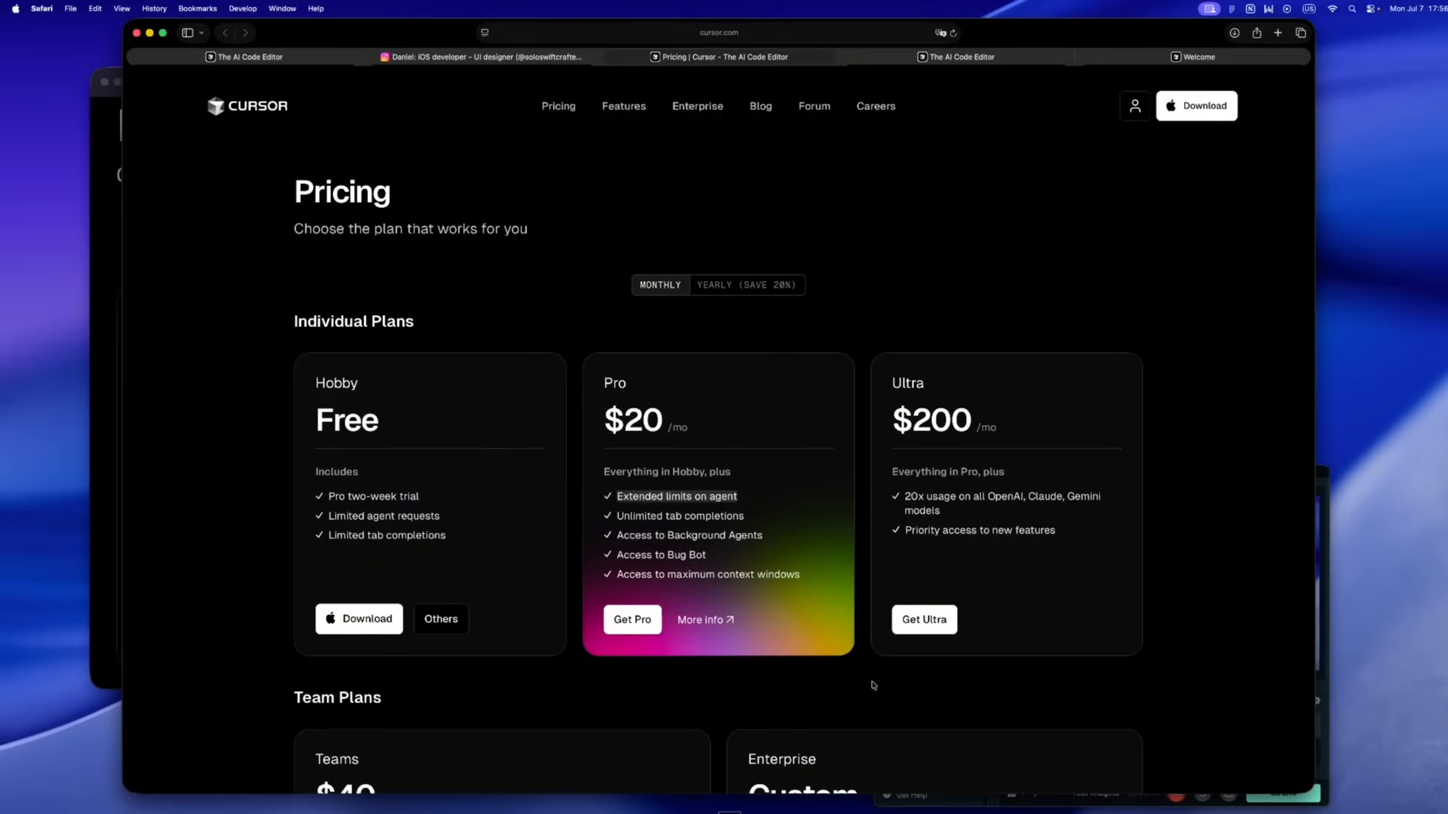
Switch to the Cursor dashboard tab showing the Pro+ plan and 11,265 agent-edit lines
{"action": "left_click", "coordinate": [960, 56]}
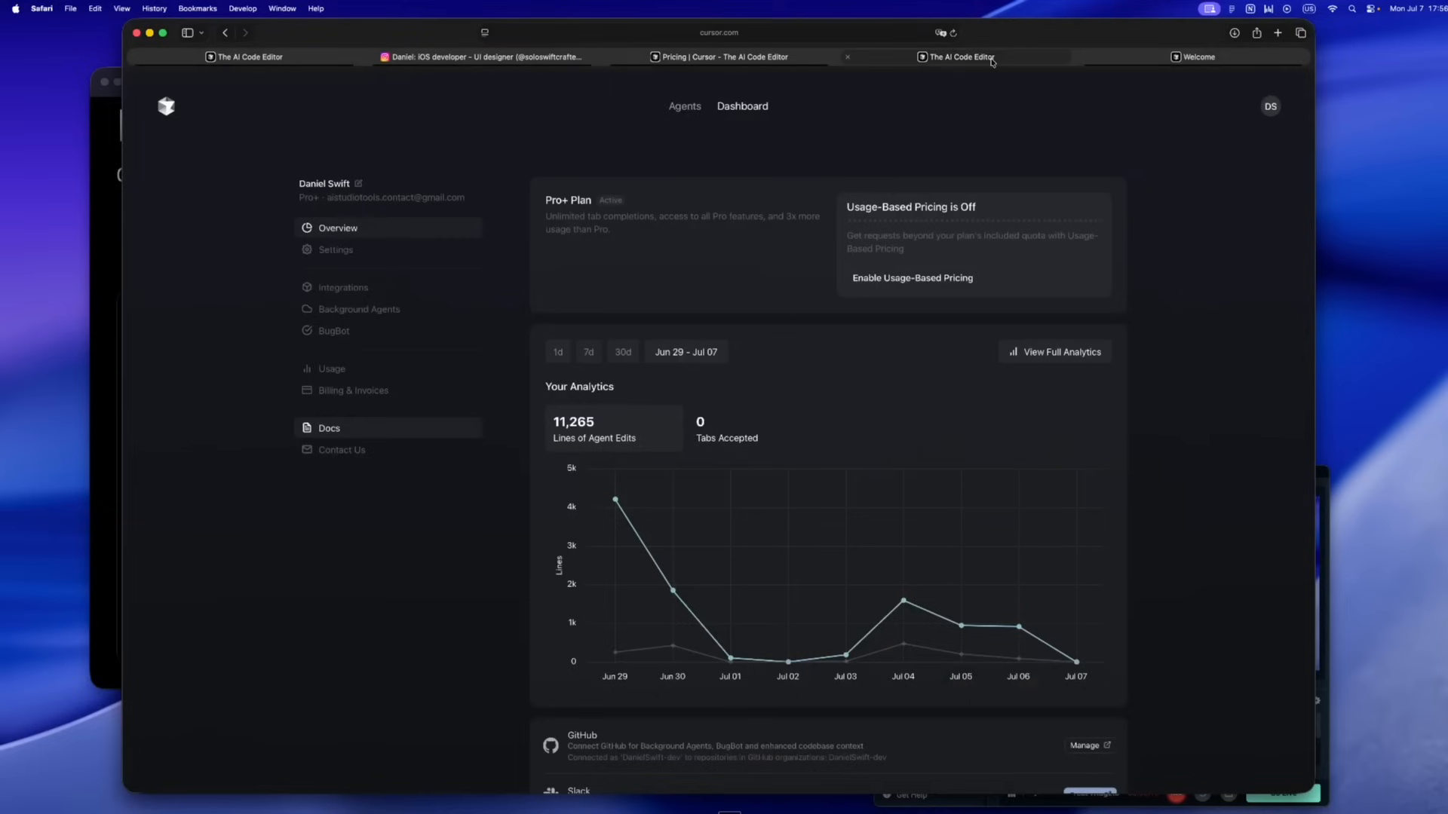
{"action": "mouse_move", "coordinate": [1196, 57]}
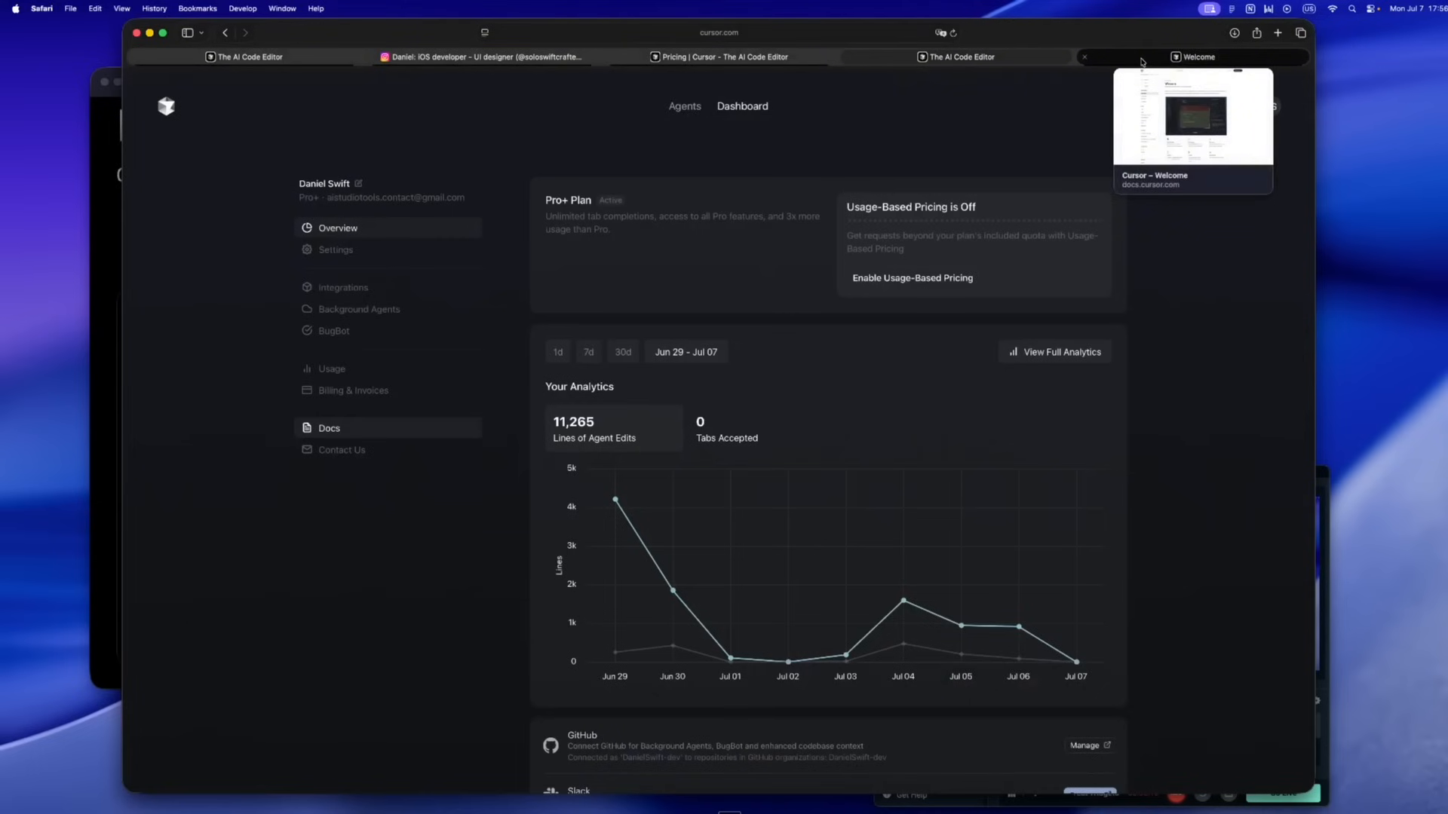
From the docs Welcome tab, open Pricing under Account to see $20 Pro, $60 Pro+, $200 Ultra
{"action": "left_click", "coordinate": [1194, 56]}
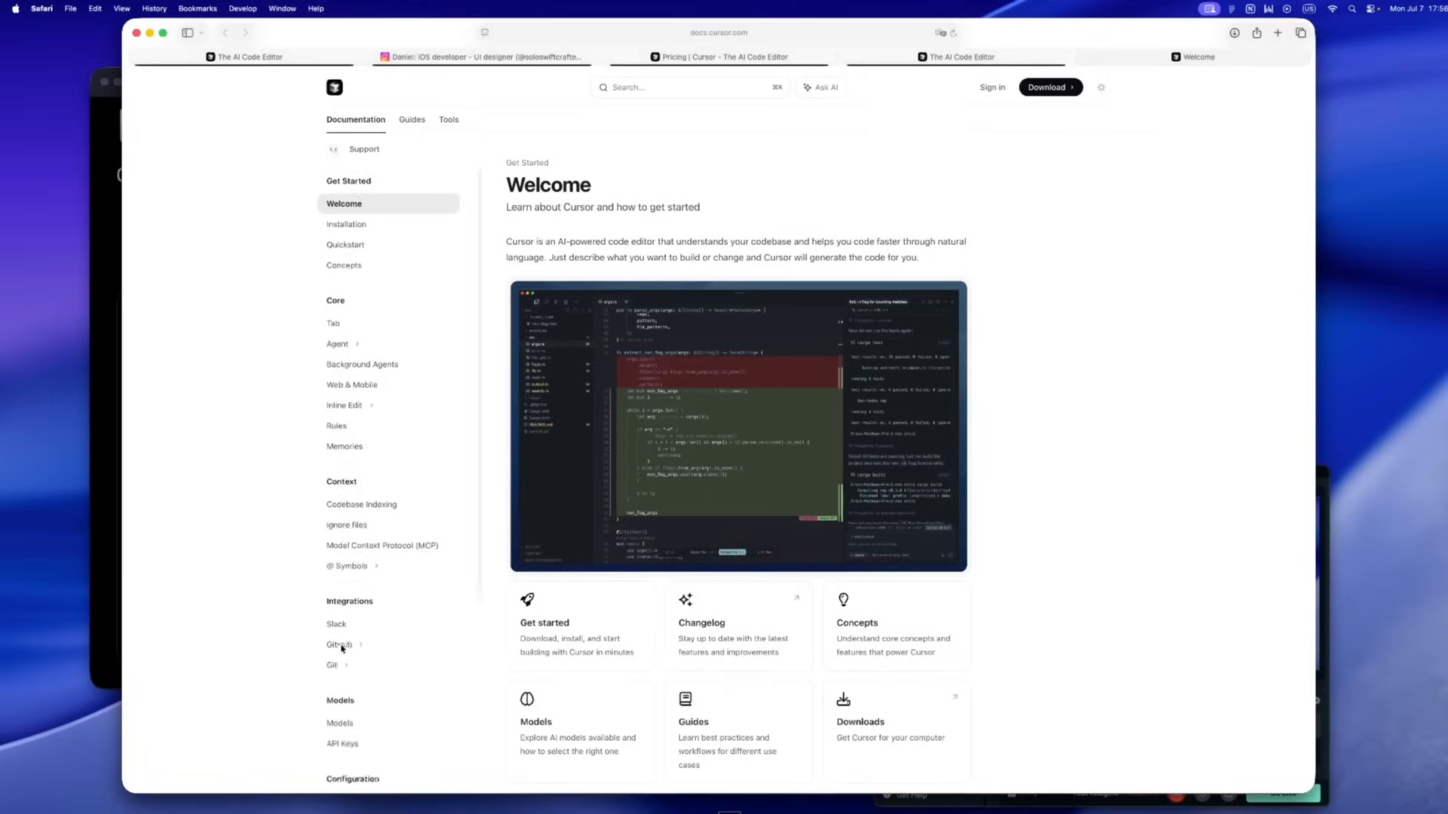
{"action": "scroll", "scroll_direction": "down", "scroll_amount": 3}
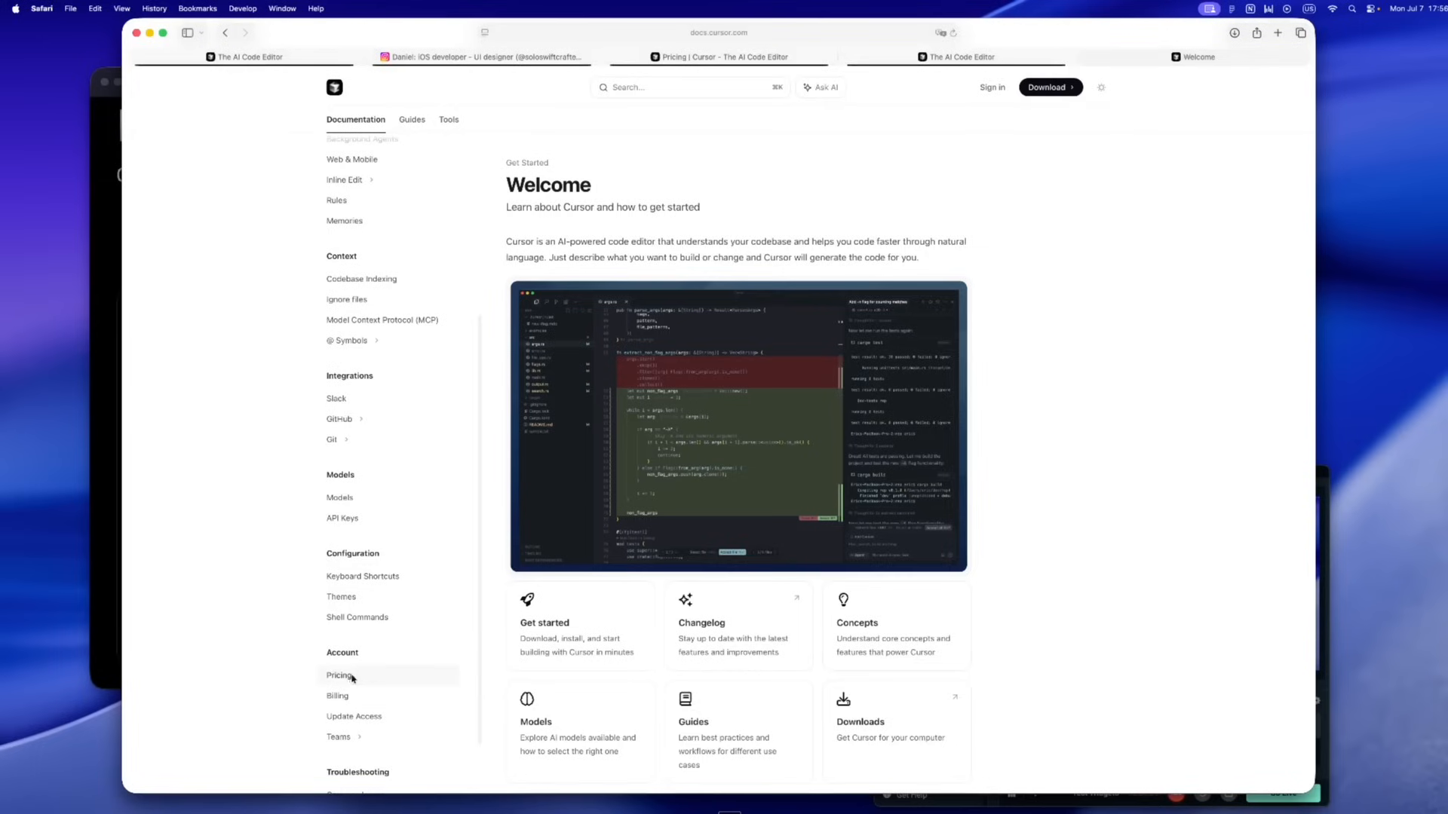
{"action": "left_click", "coordinate": [339, 675]}
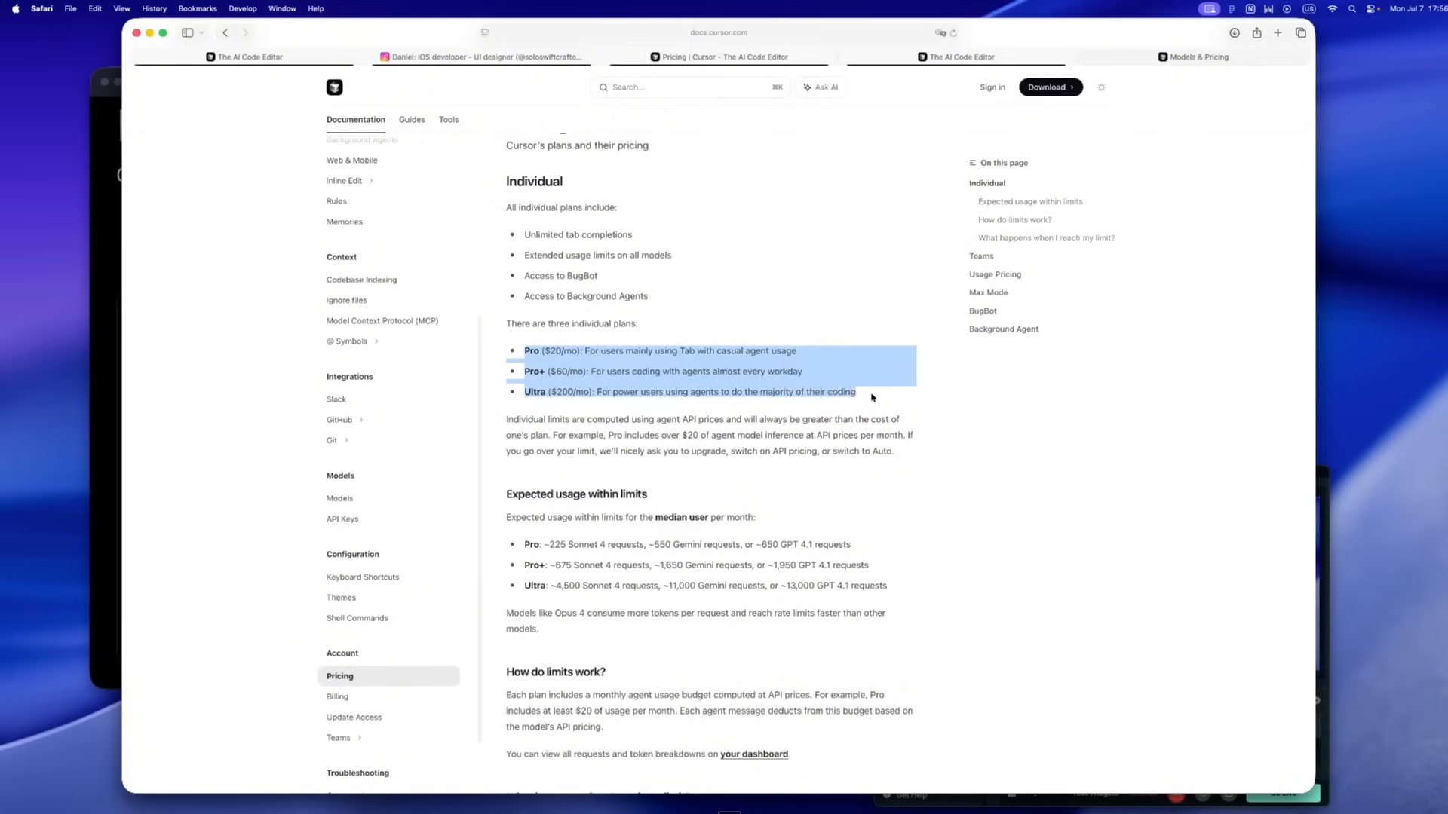
{"action": "scroll", "scroll_direction": "down", "scroll_amount": 3}
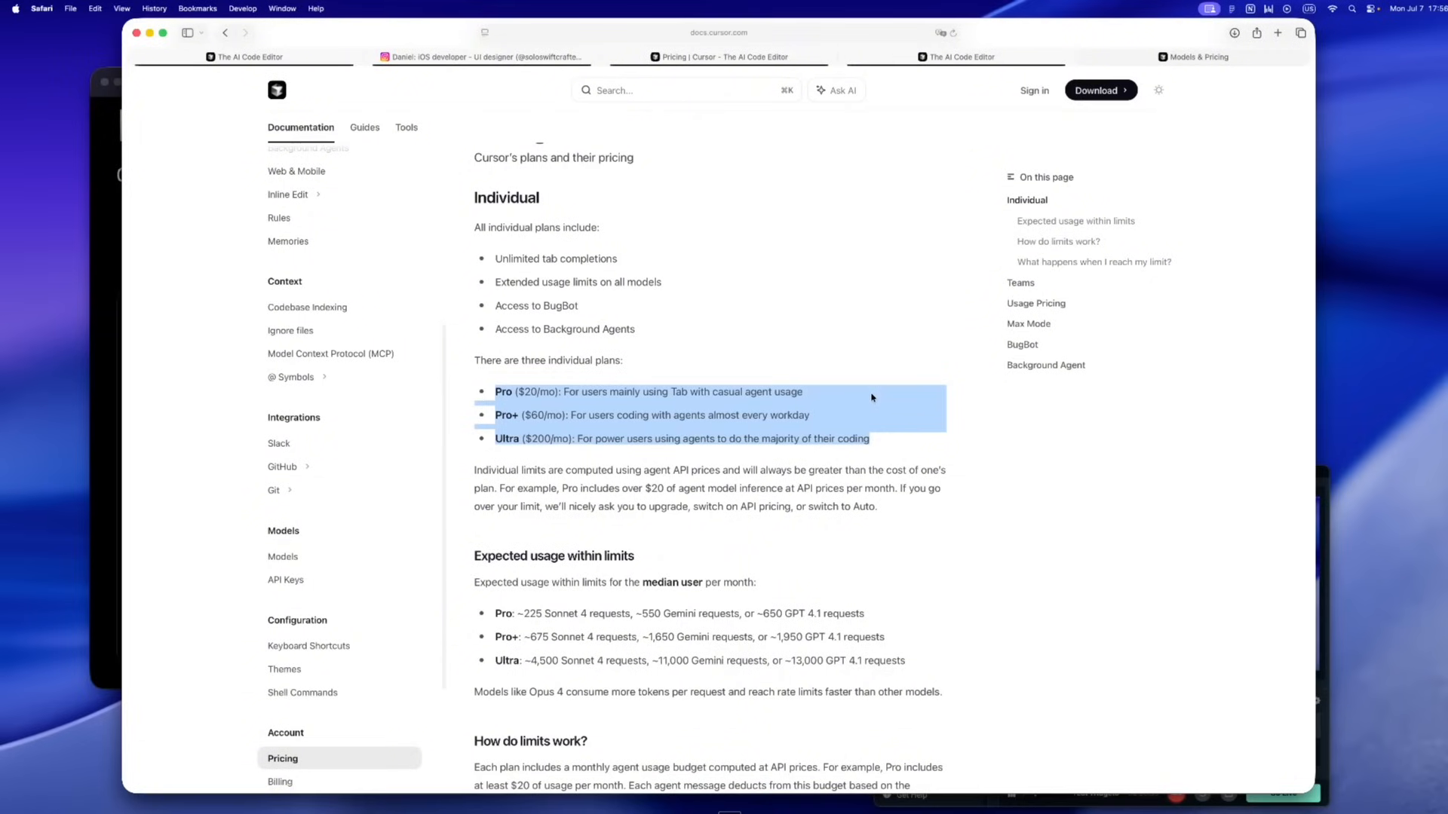
{"action": "left_click", "coordinate": [849, 345]}
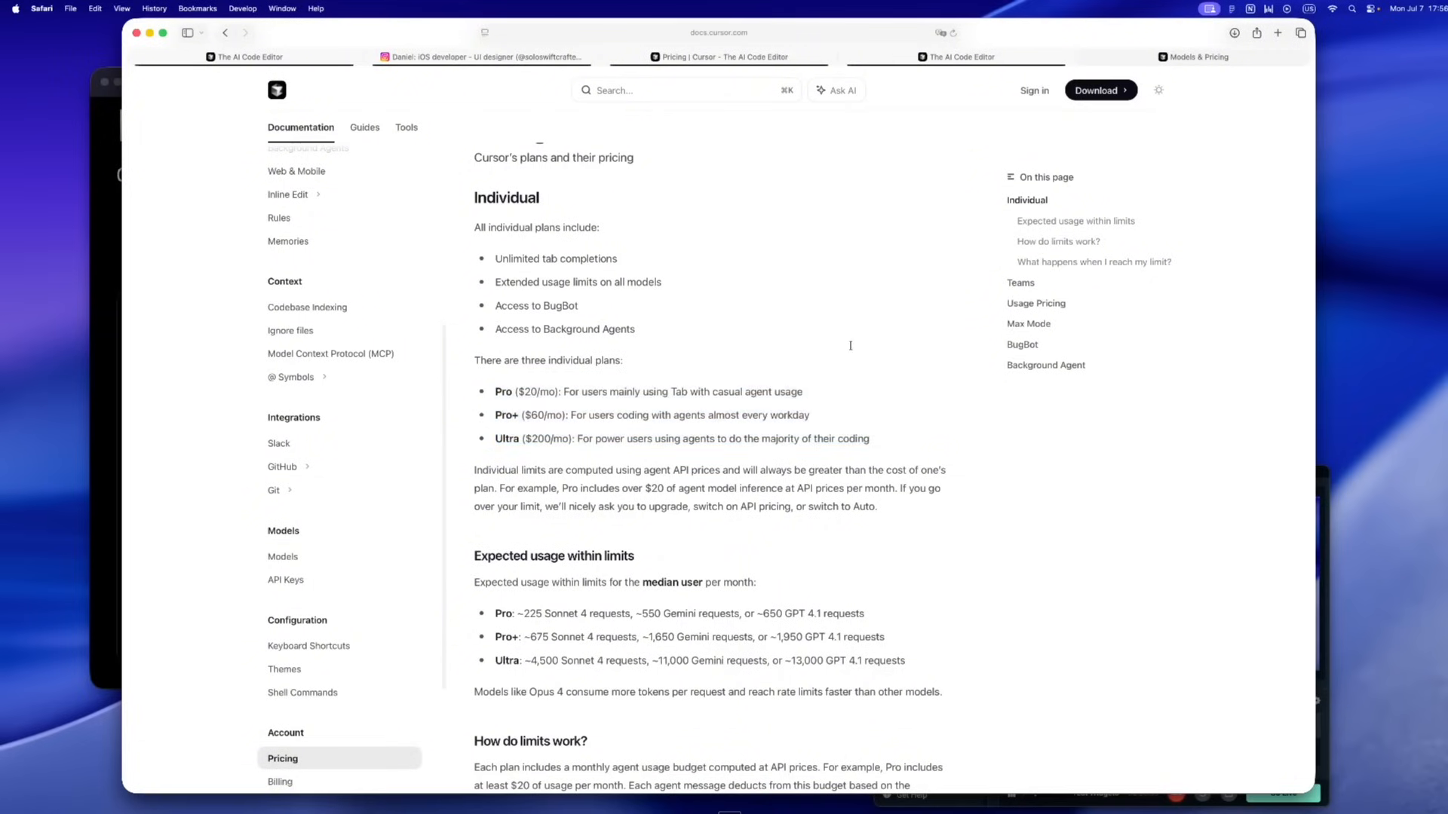
{"action": "mouse_move", "coordinate": [853, 349]}
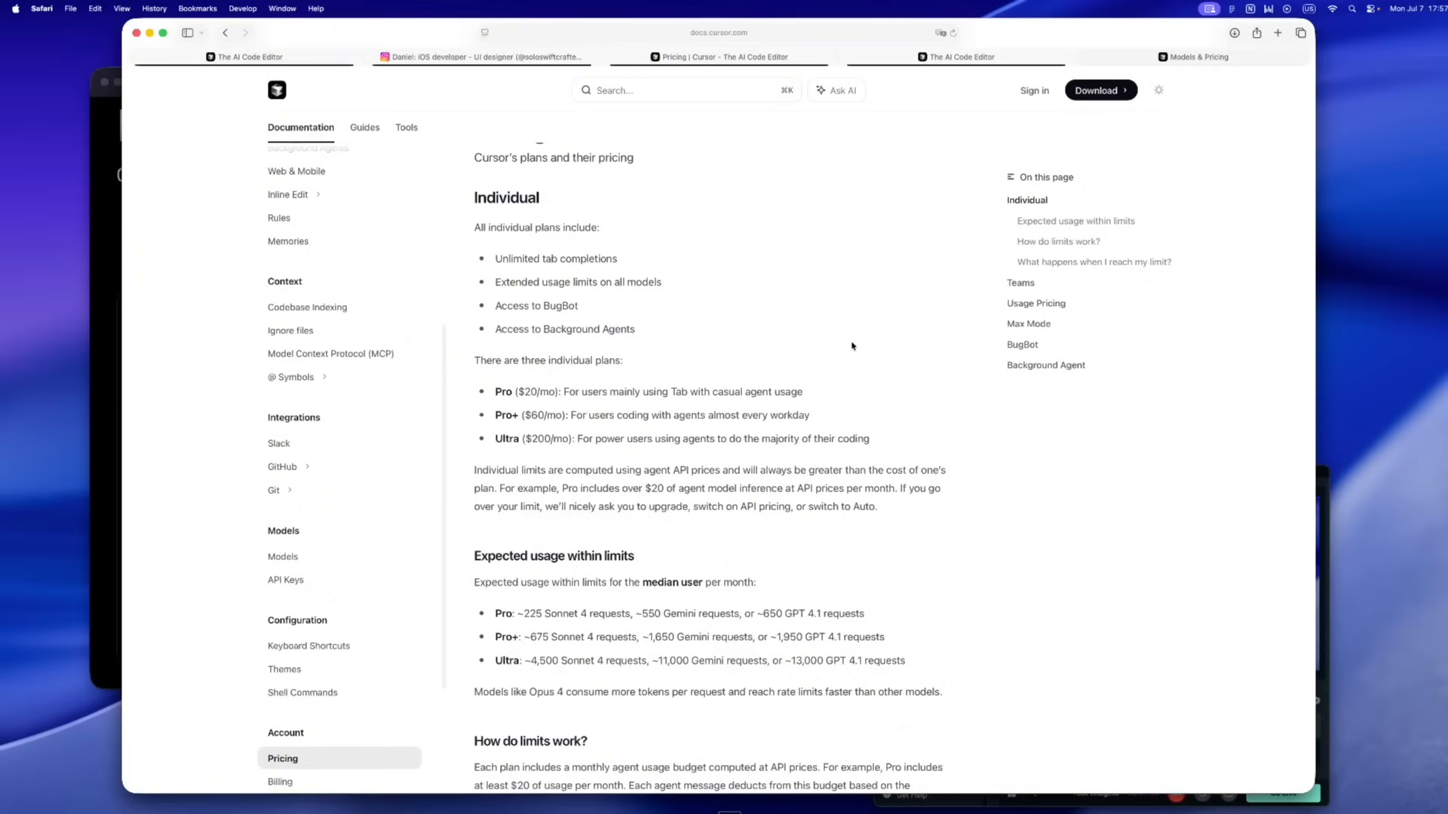
Switch to the first 'The AI Code Editor' tab showing the Cursor hero and downloads
{"action": "left_click", "coordinate": [246, 57]}
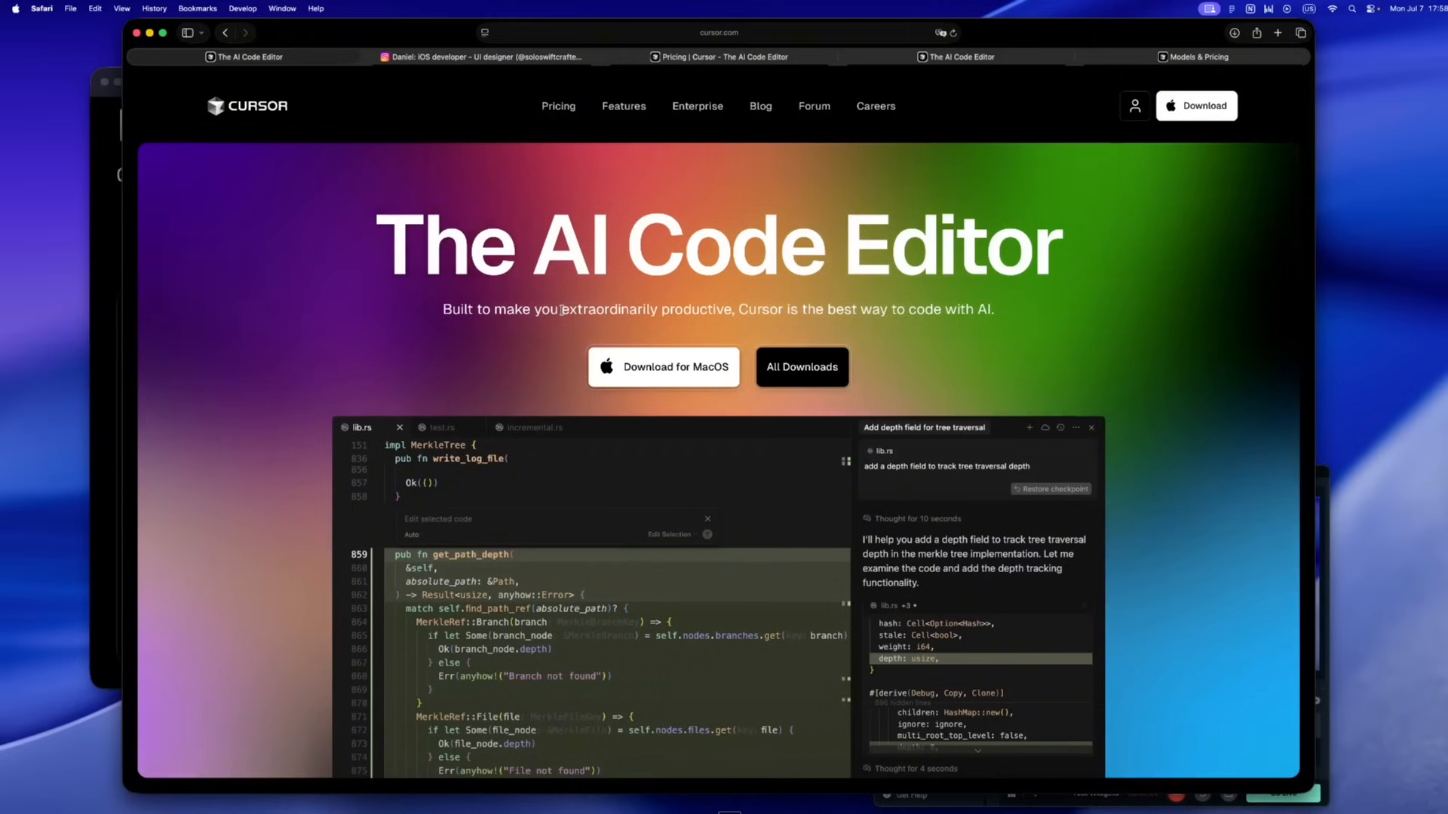
{"action": "mouse_move", "coordinate": [469, 164]}
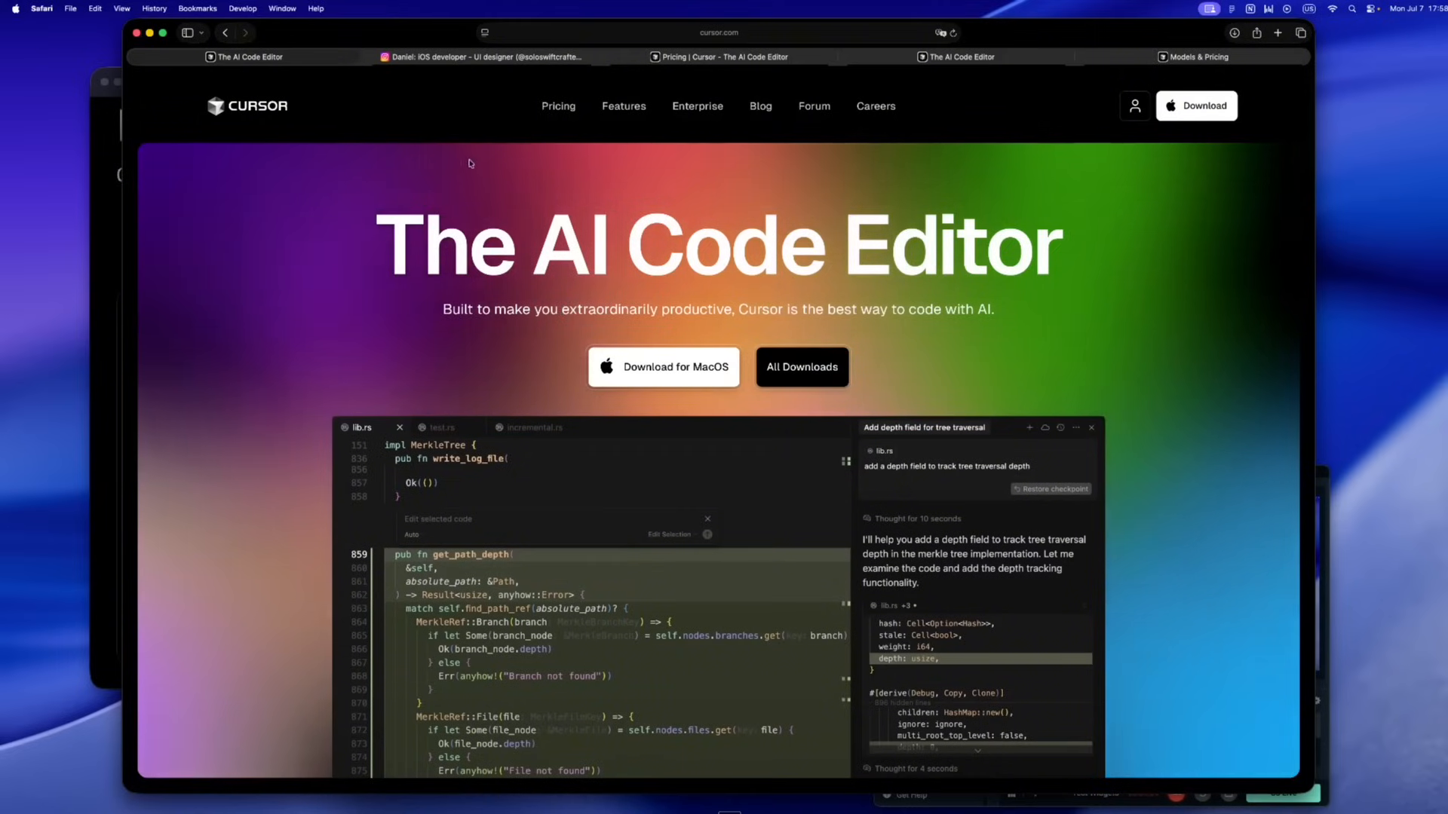
Switch to the second tab showing the iOS developer's Instagram post grid
{"action": "left_click", "coordinate": [481, 57]}
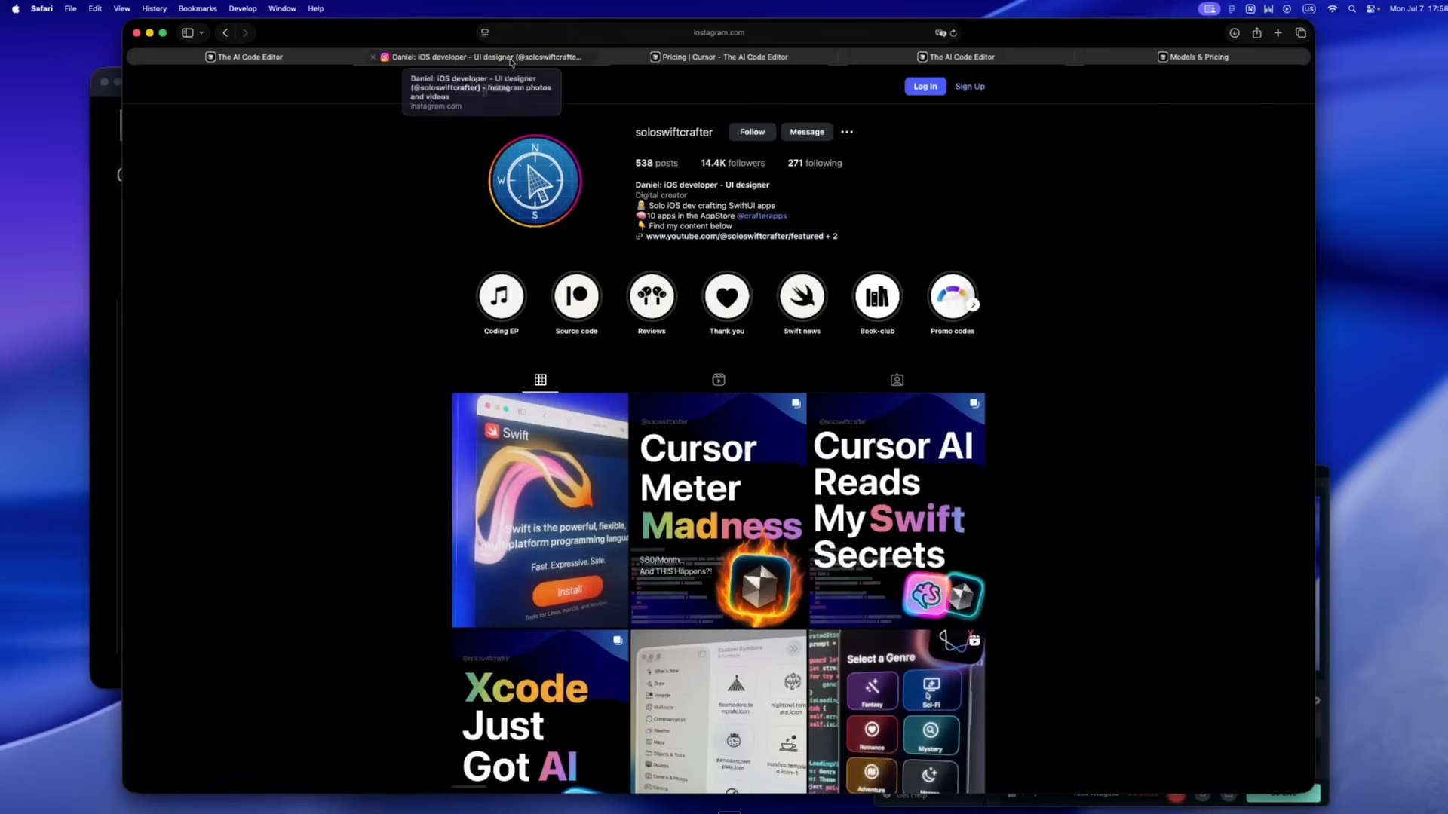
{"action": "mouse_move", "coordinate": [416, 332]}
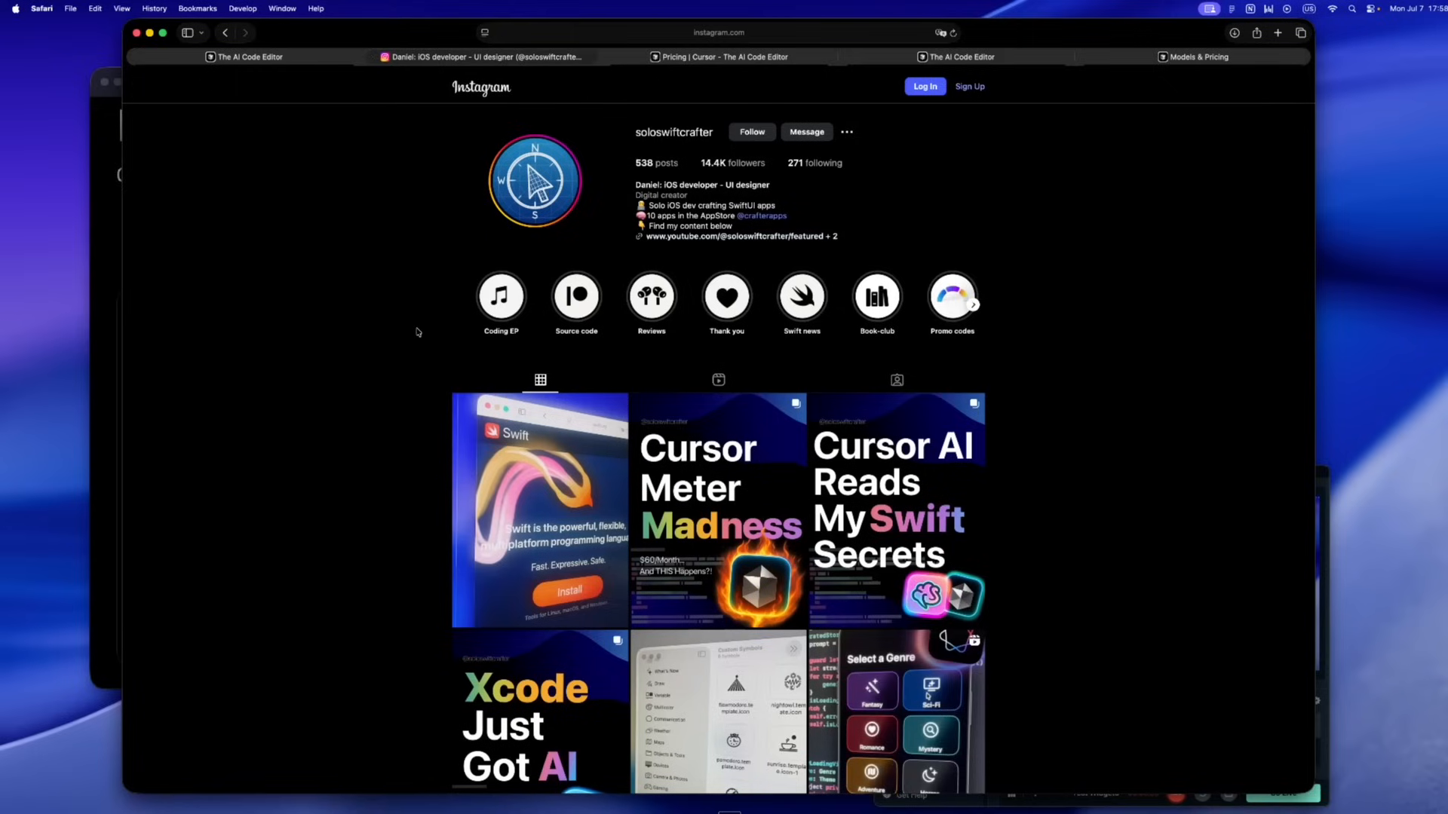